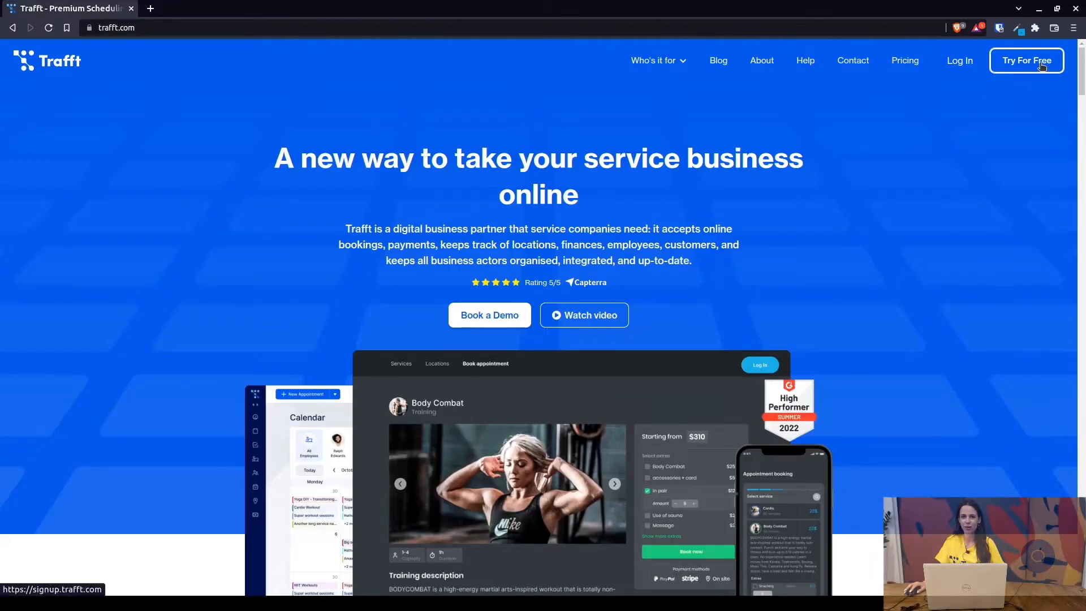
Start a free sign-up and enter the email, first name 'JOhn', last name and password
left_click(1026, 60)
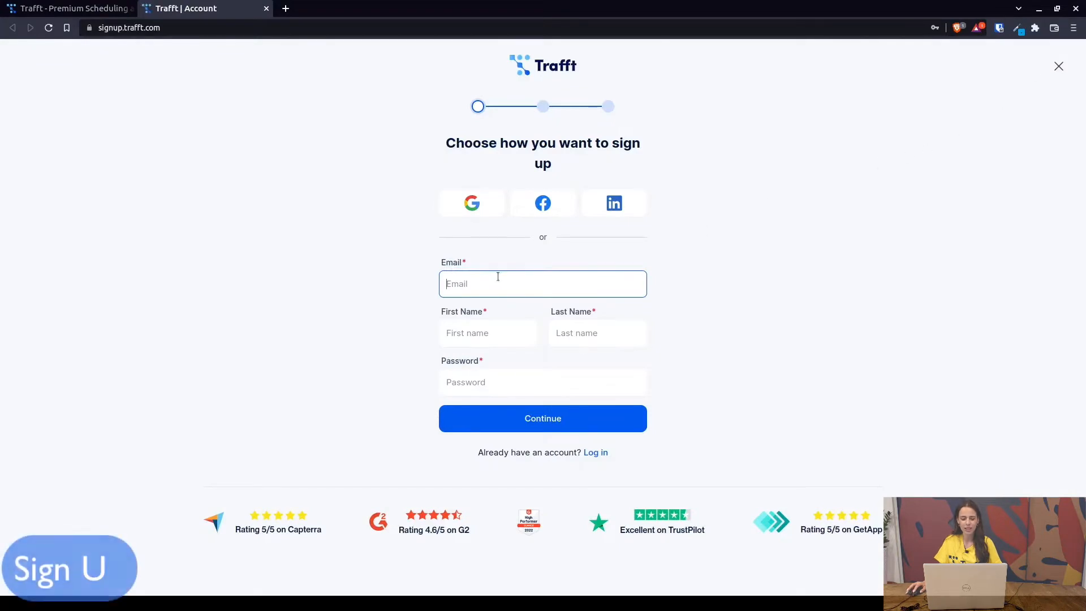
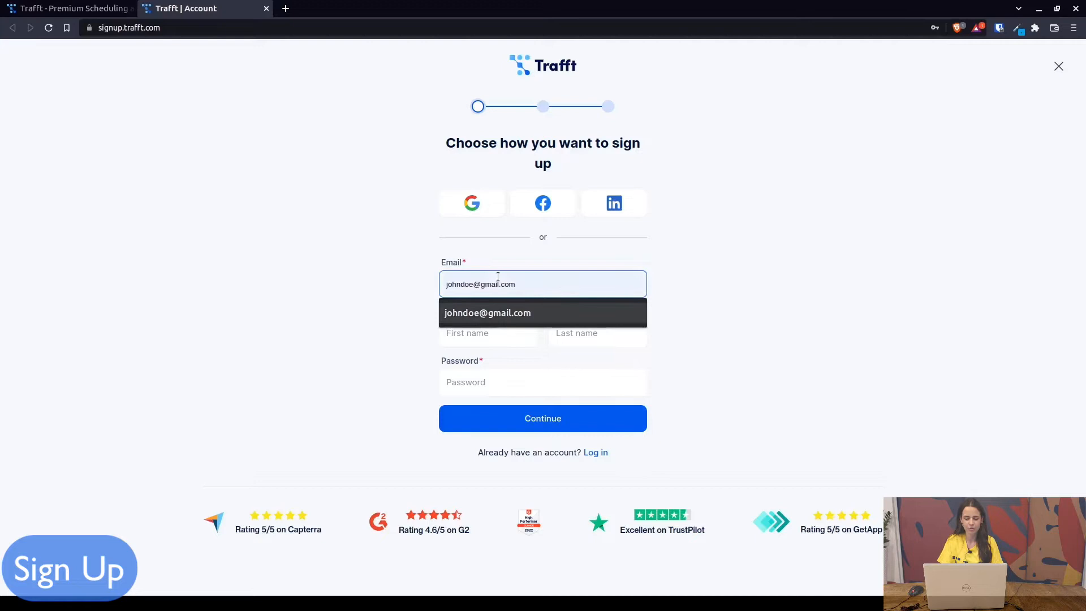
left_click(488, 333)
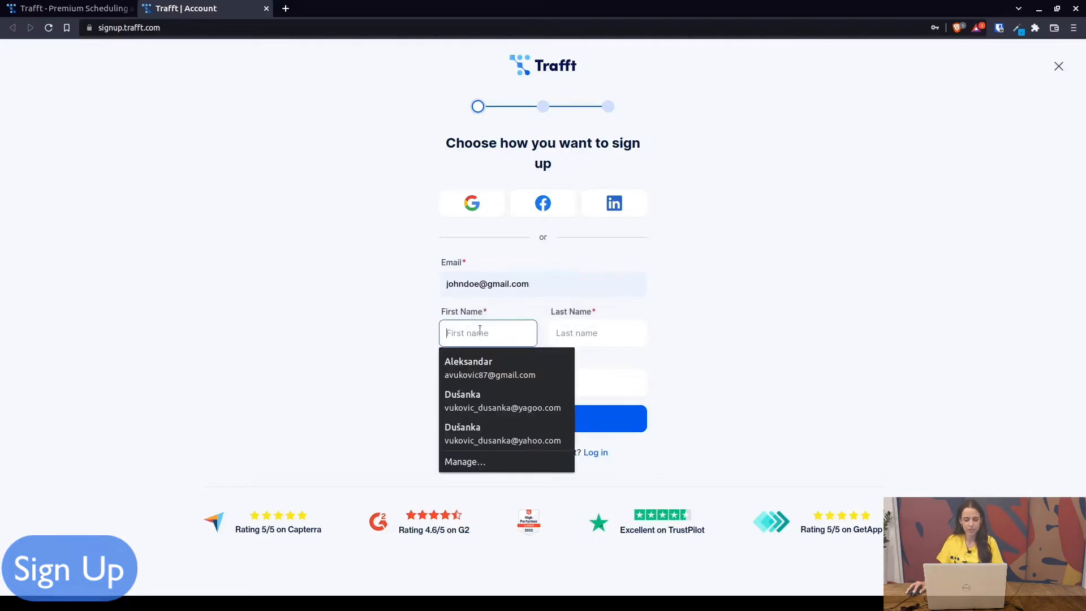
type("JOhn")
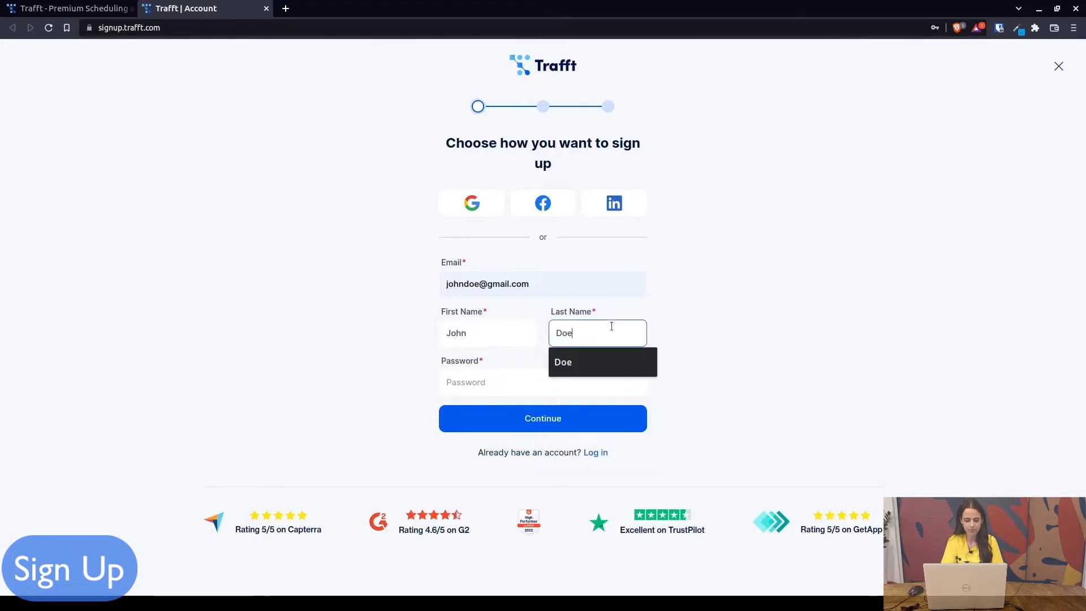
left_click(543, 382)
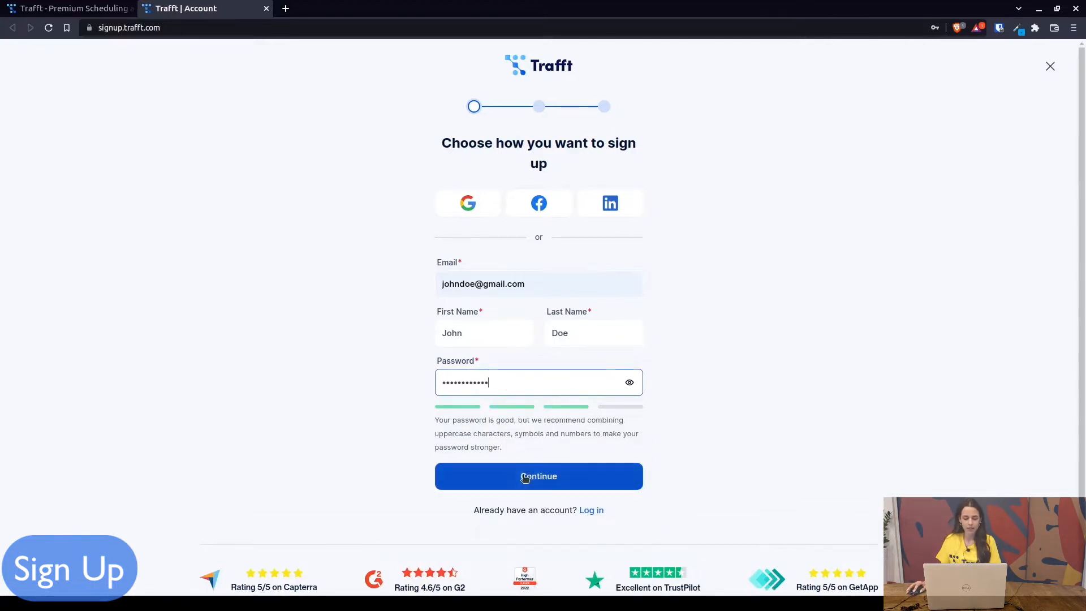
Continue to the account step and choose Law and business consulting as the category
left_click(538, 476)
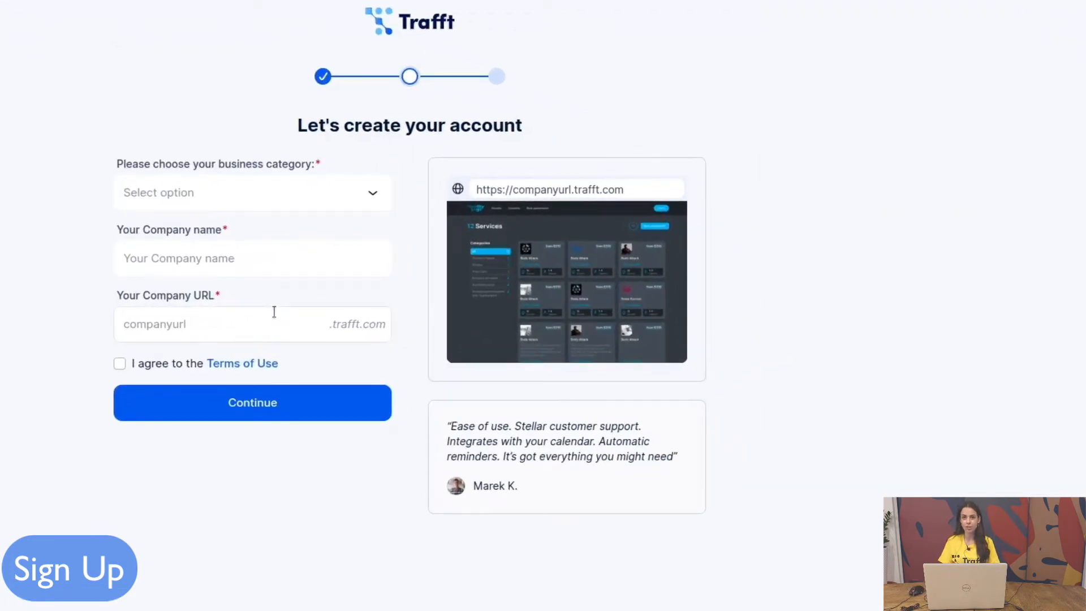
left_click(252, 192)
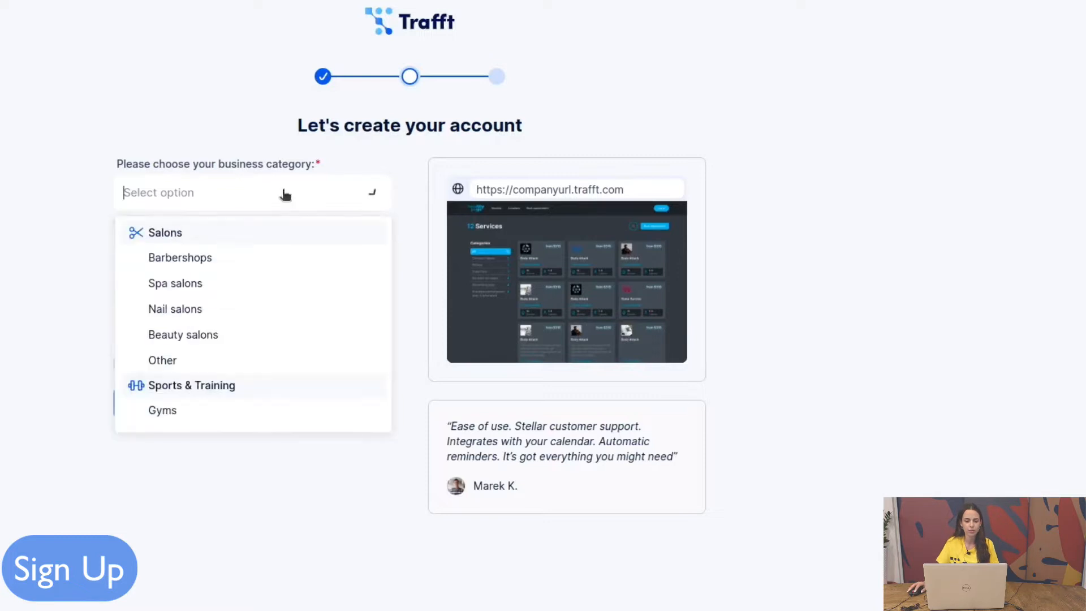
type("cons")
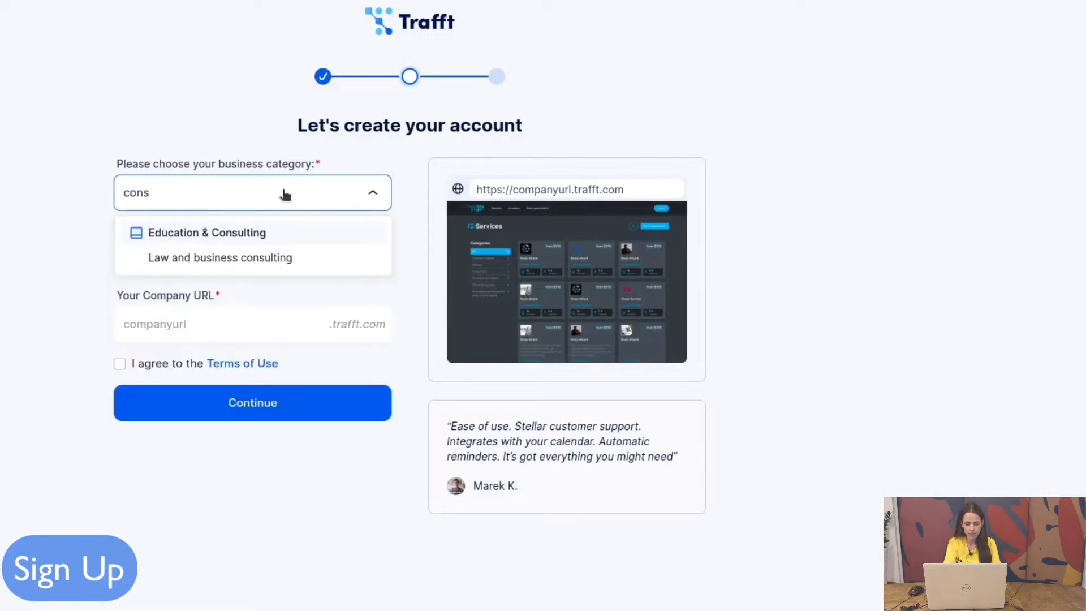
left_click(219, 257)
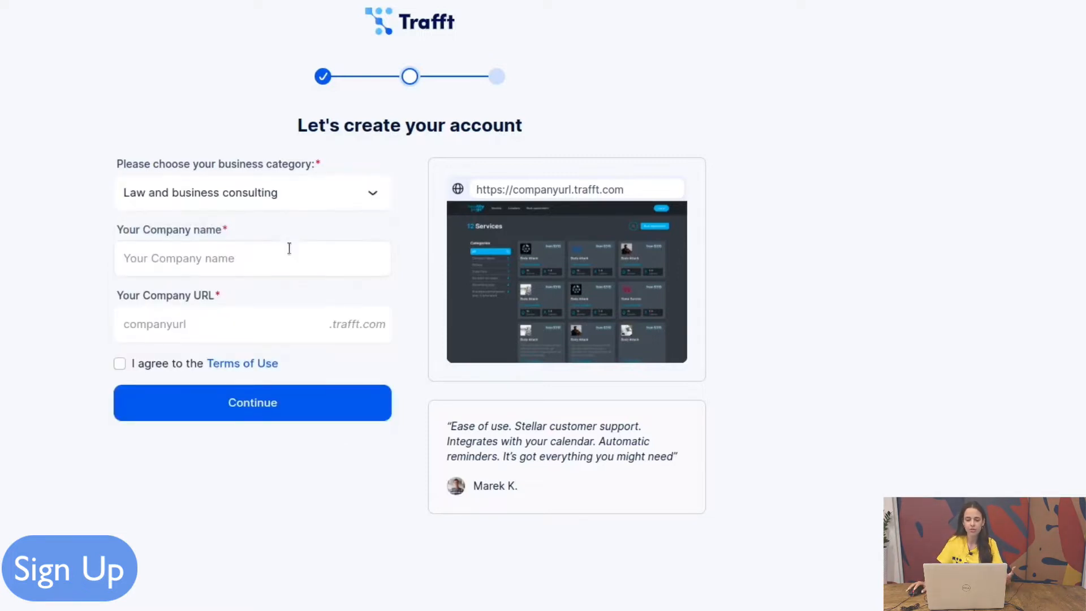
Enter company name 'lawbyjohn' and accept the Terms of Use
left_click(252, 258)
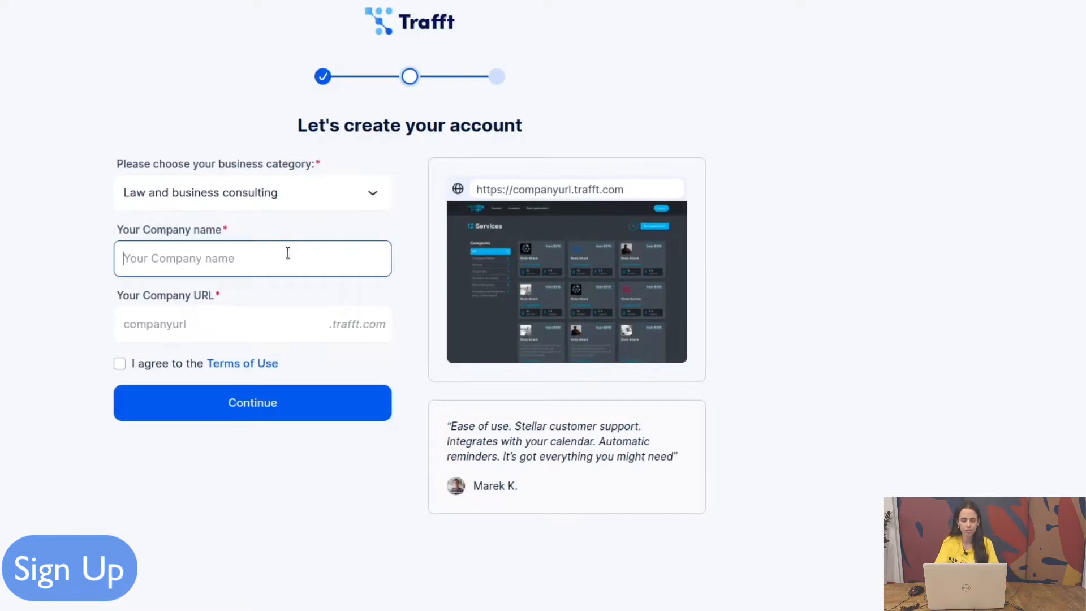
type("la")
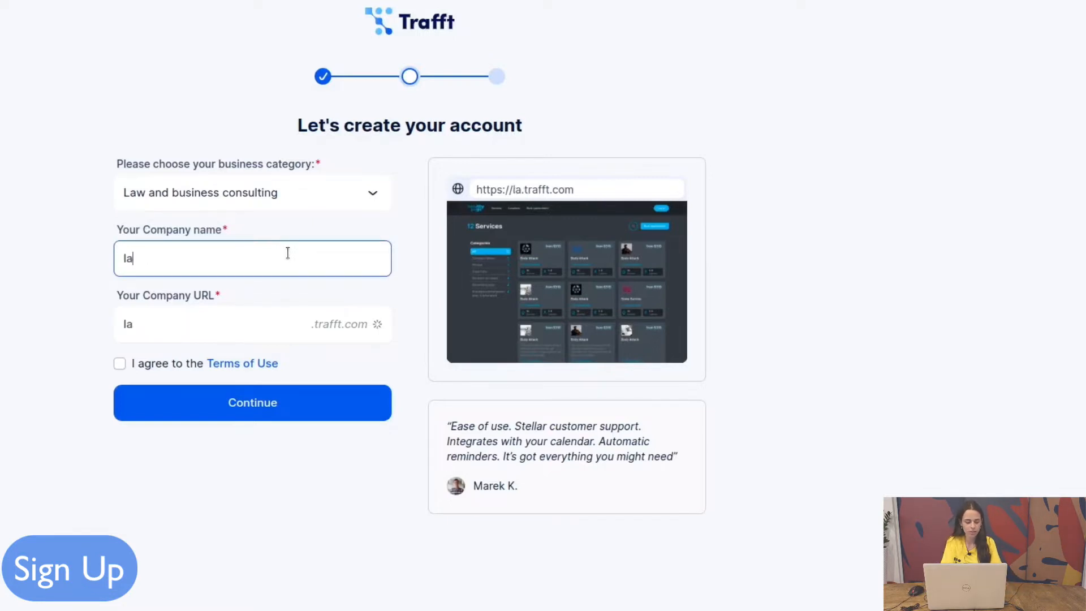
type("wbyjohn")
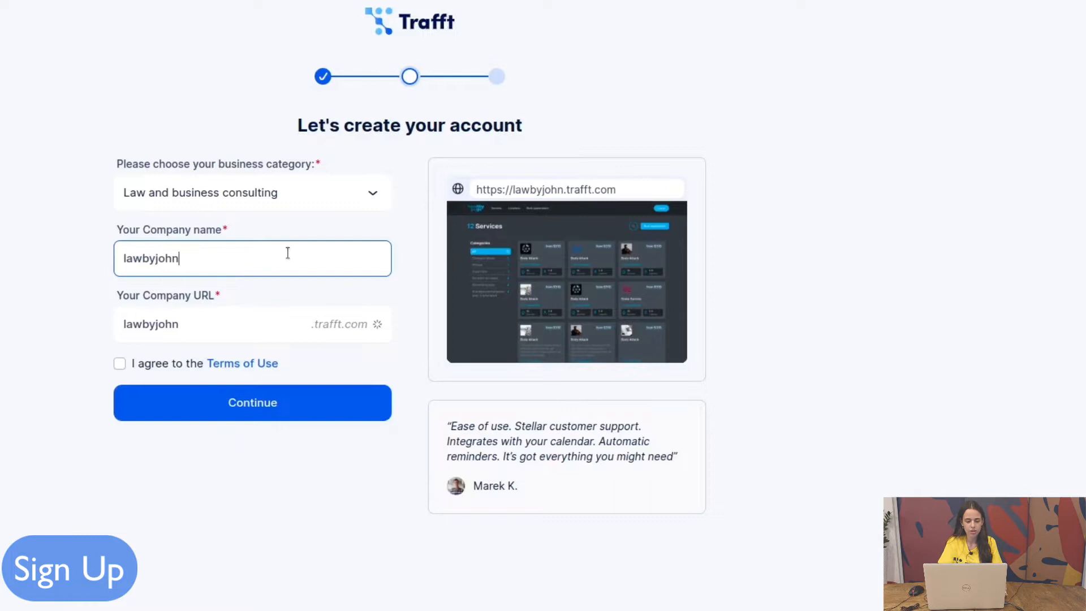
mouse_move(438, 179)
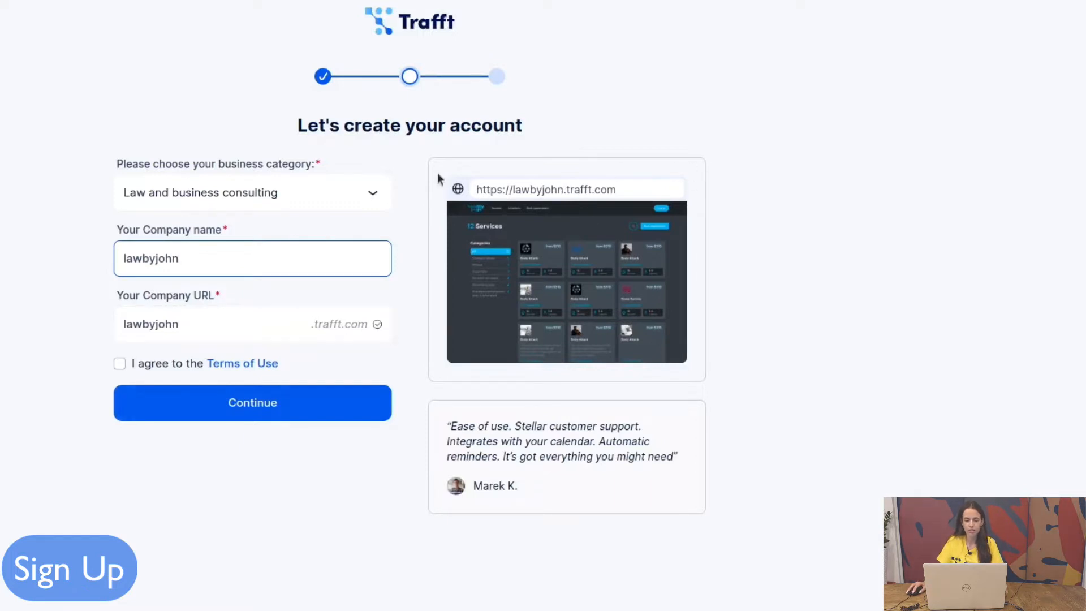
mouse_move(503, 189)
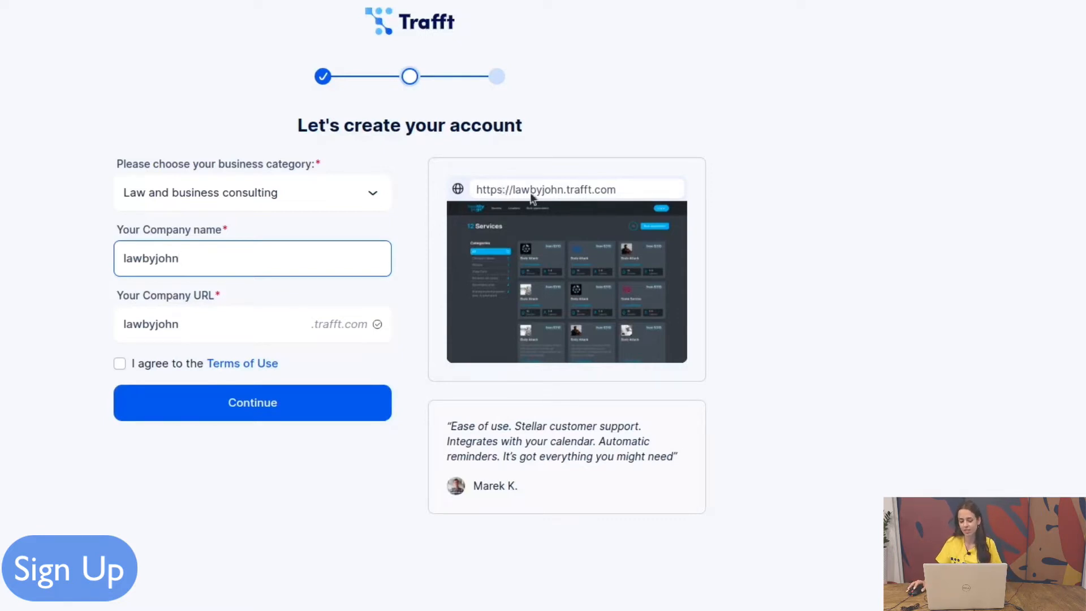
left_click(253, 258)
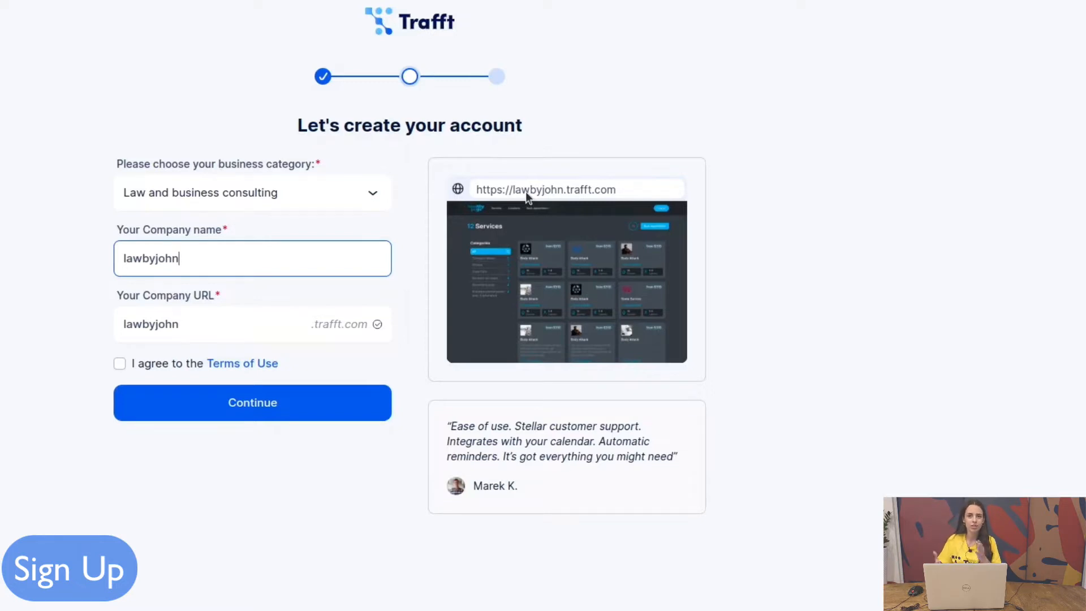
mouse_move(298, 317)
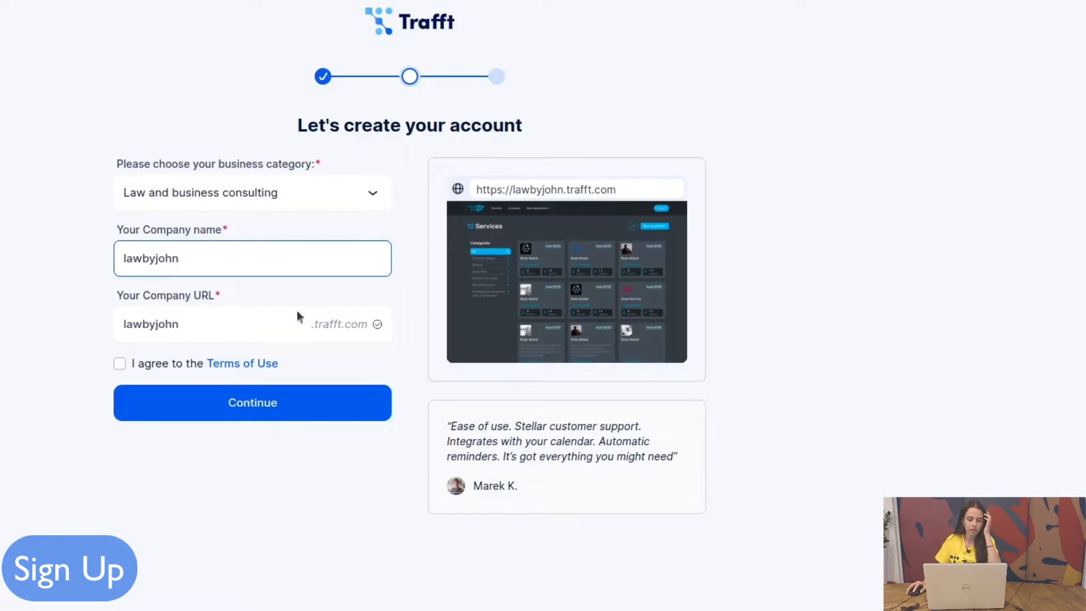
left_click(120, 363)
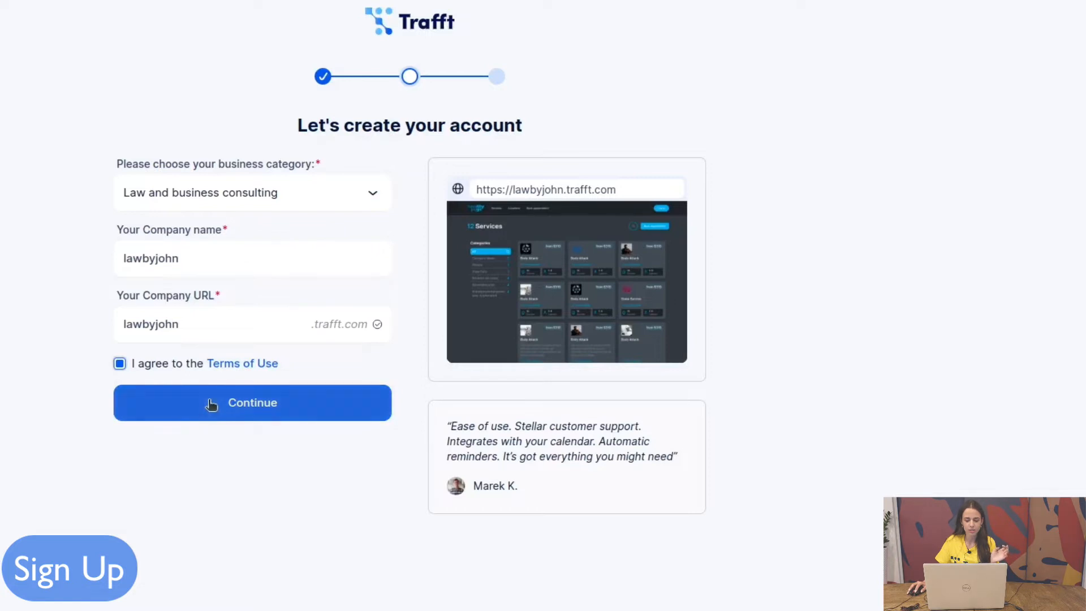
Submit company details, pick the Dark theme, and create the lawbyjohn account
left_click(252, 402)
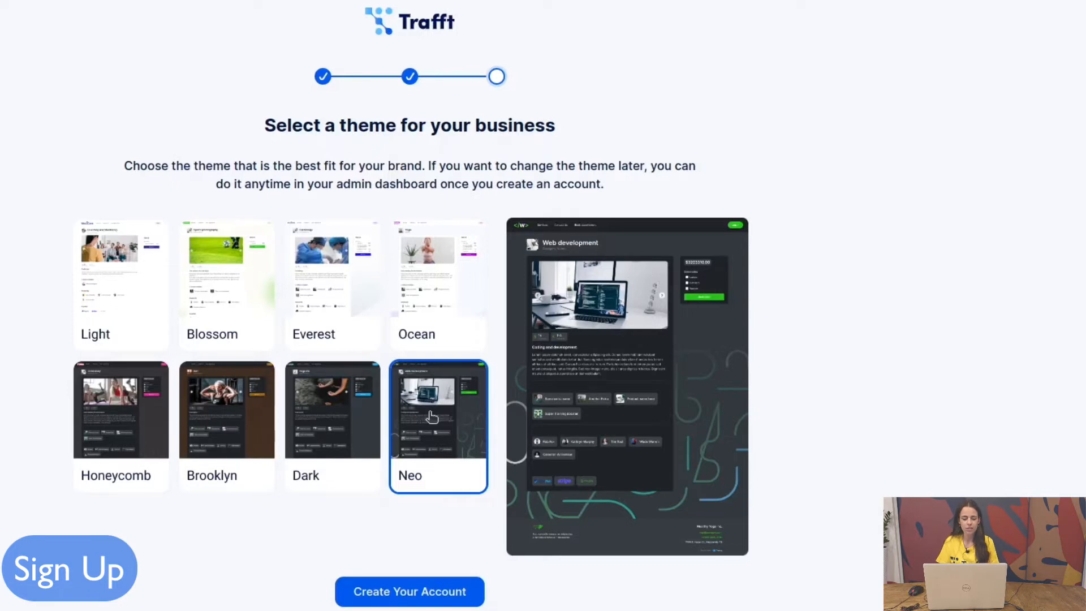
left_click(332, 416)
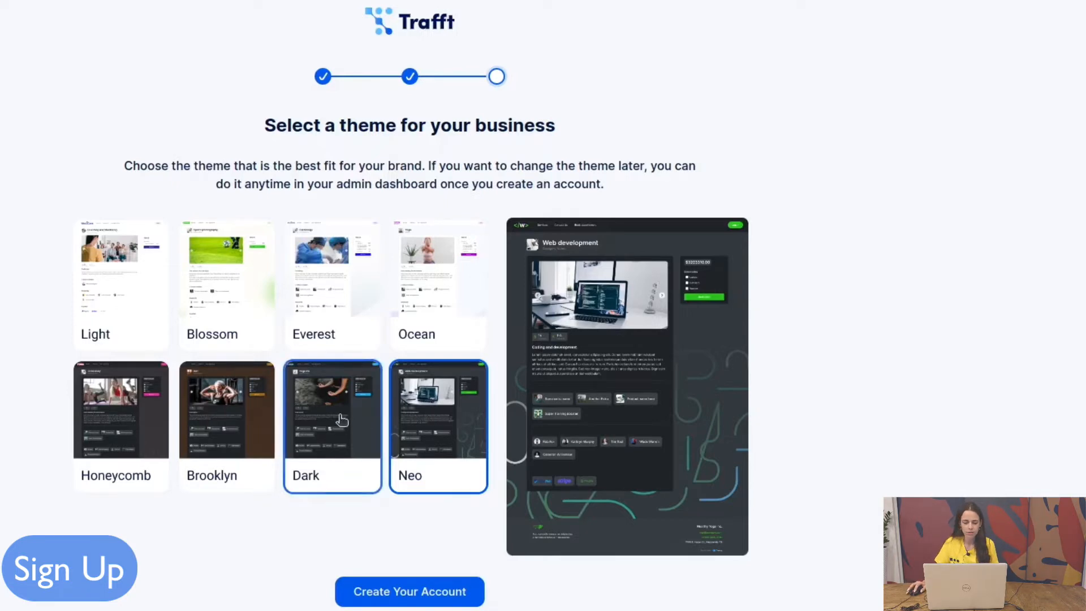
left_click(332, 408)
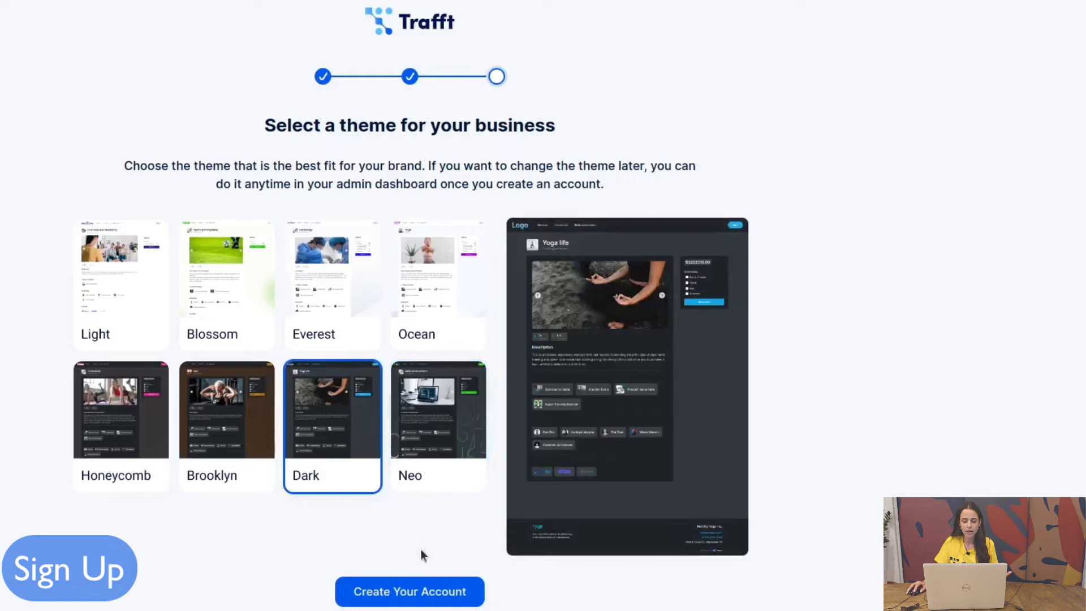
left_click(410, 590)
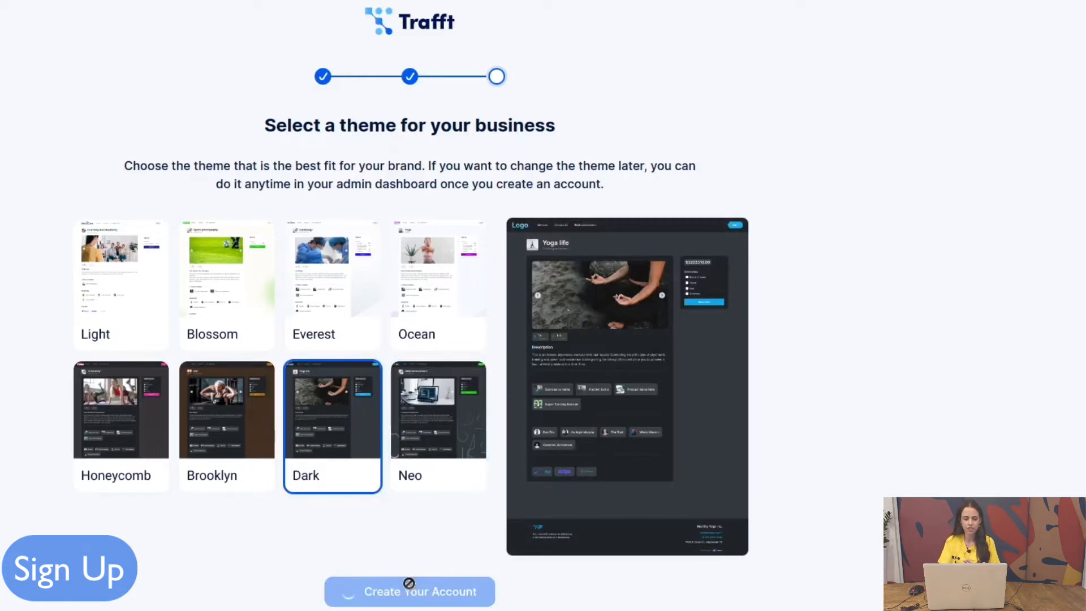
left_click(409, 591)
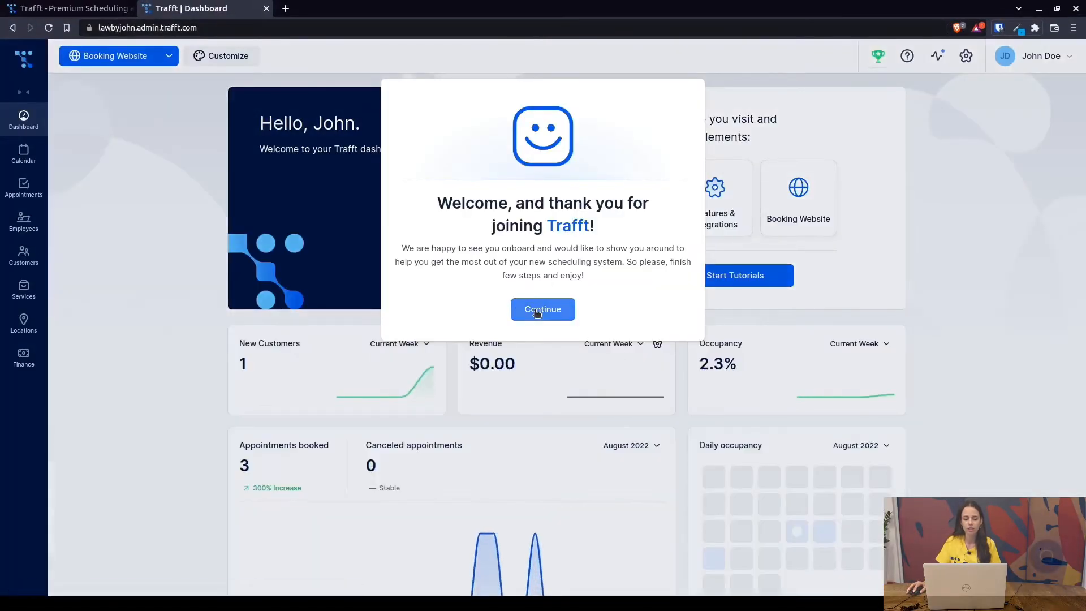
Dismiss the welcome message and go to Customize > Look and Feel
left_click(543, 309)
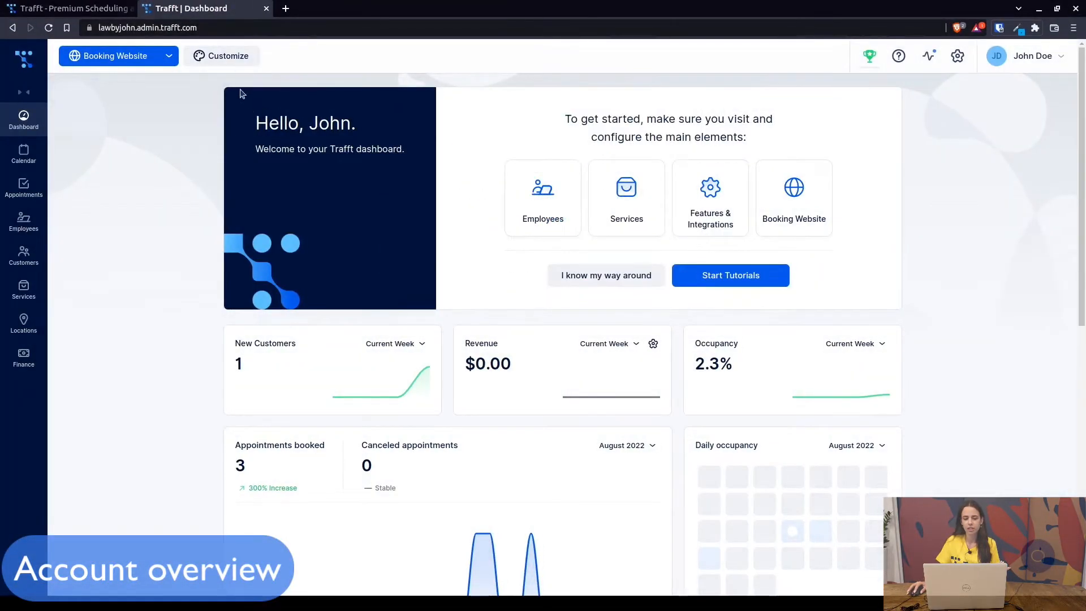
left_click(222, 55)
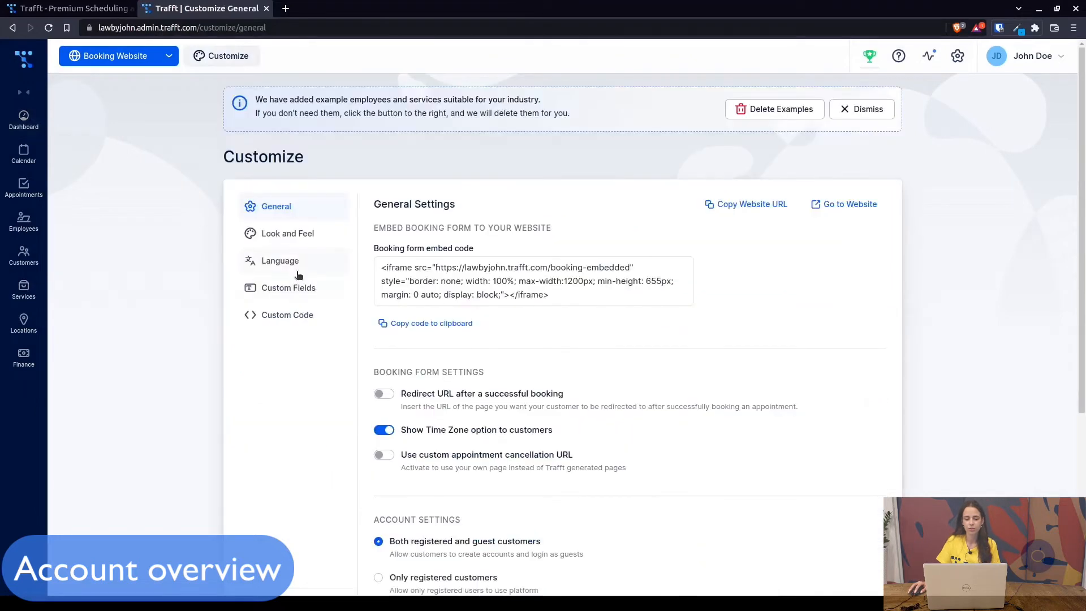
left_click(287, 233)
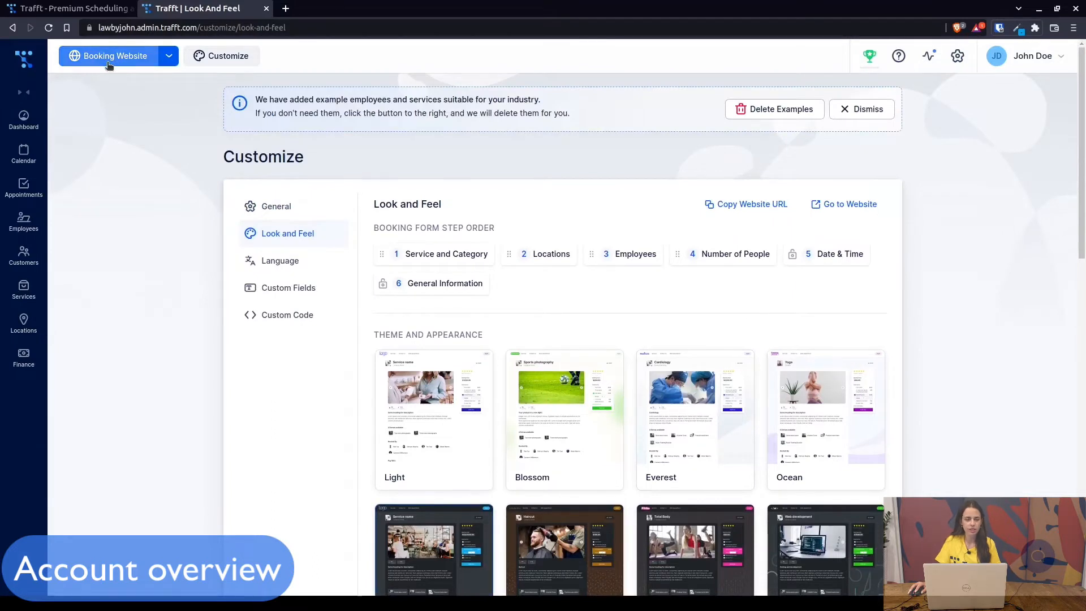
Open the dark-themed lawbyjohn booking website in a new tab
left_click(849, 203)
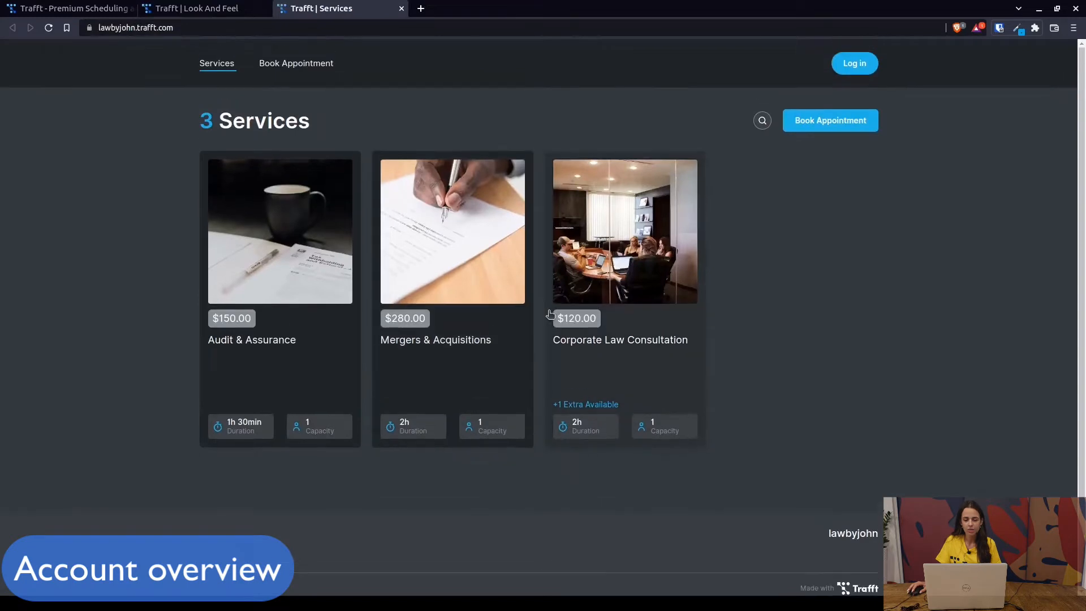
mouse_move(492, 272)
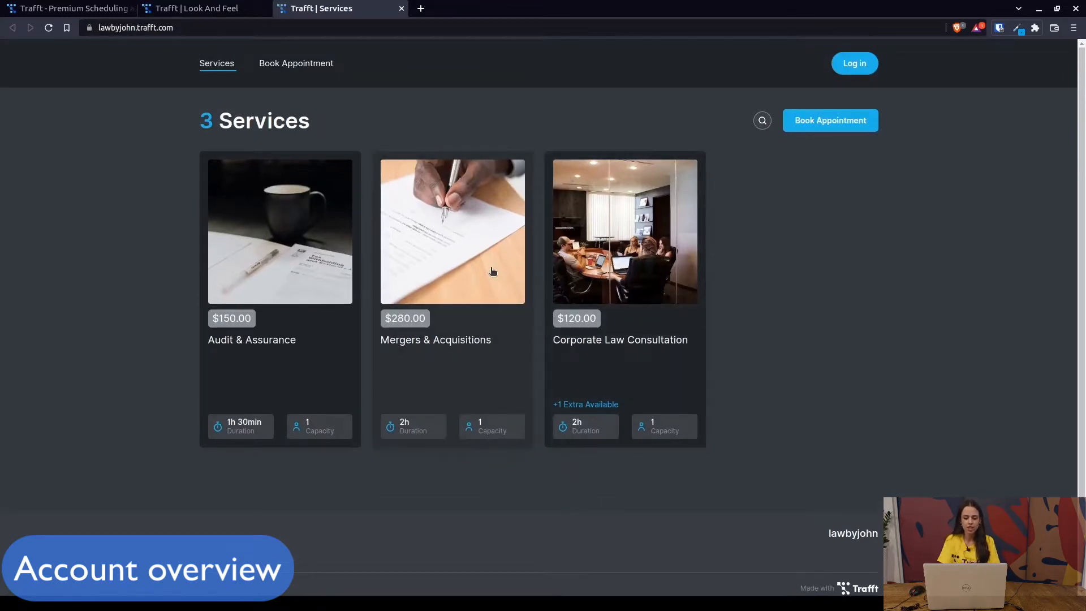
mouse_move(211, 19)
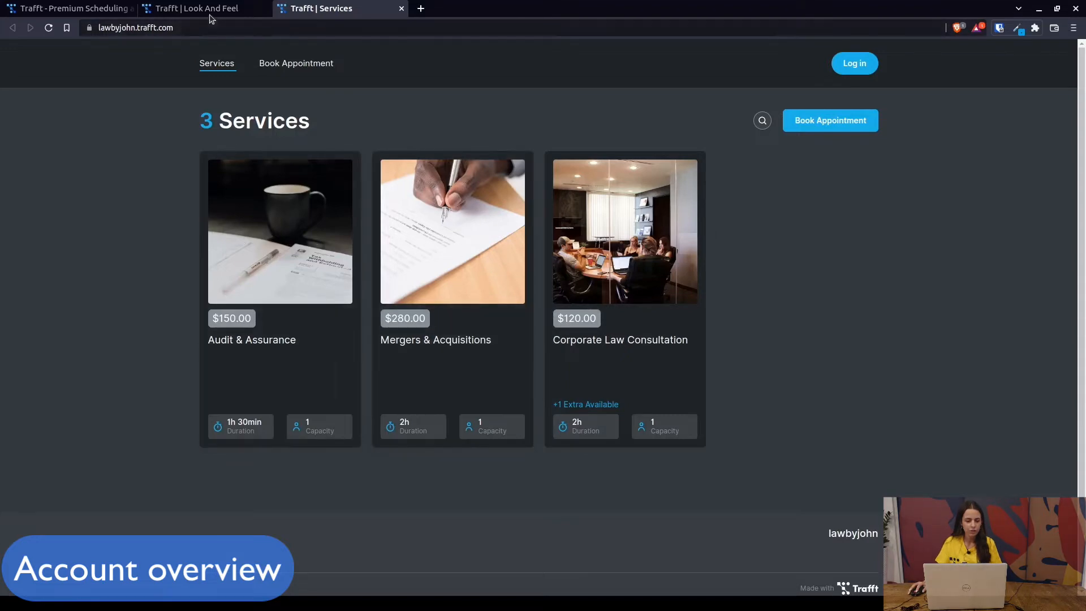
Back in the admin tab, go to Services and start a new service
left_click(201, 8)
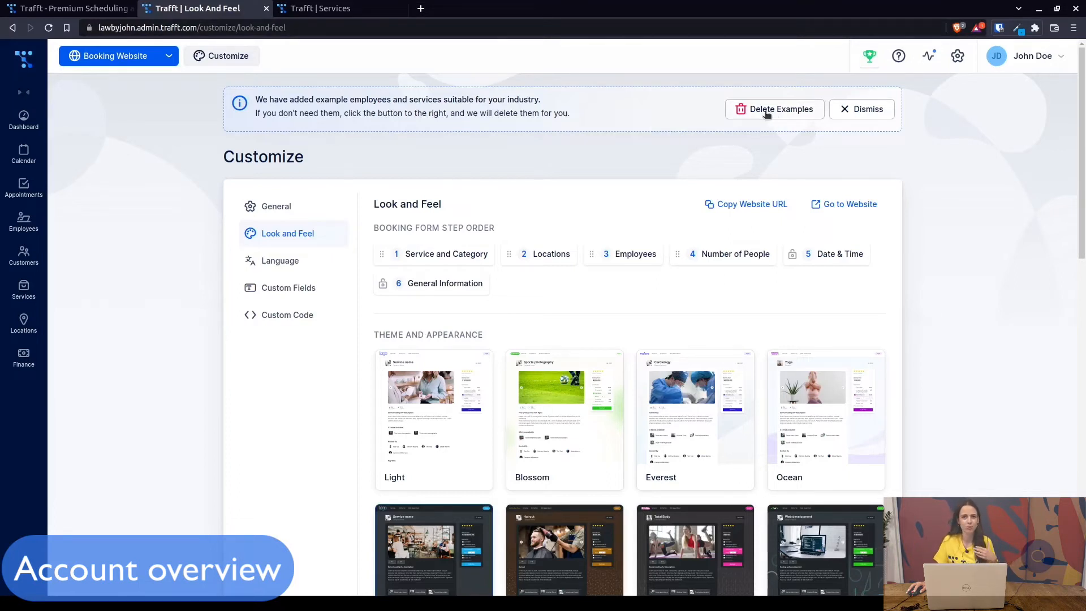
mouse_move(24, 253)
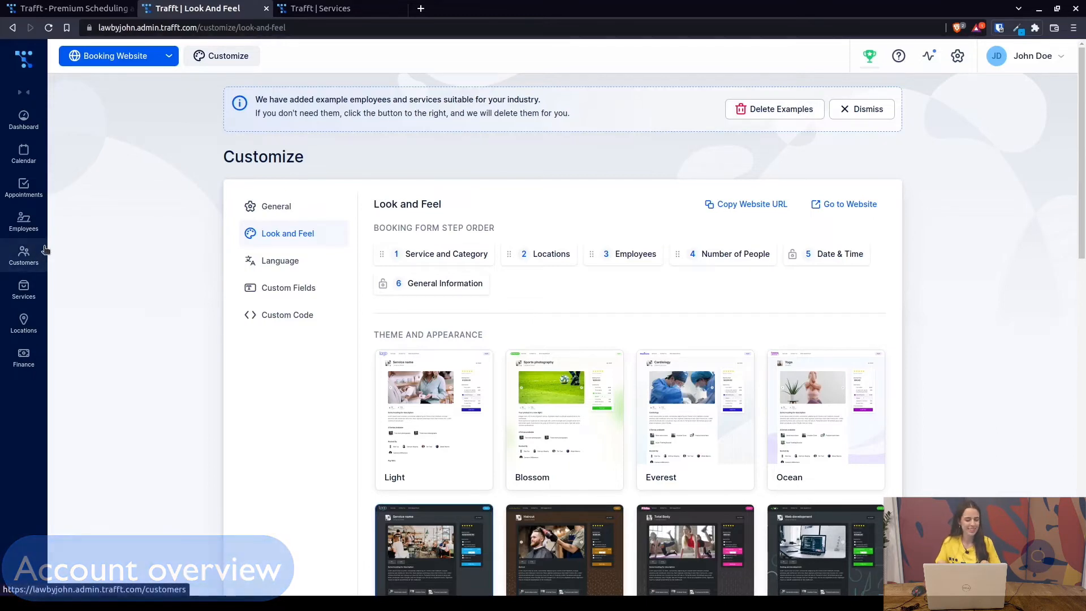
mouse_move(23, 291)
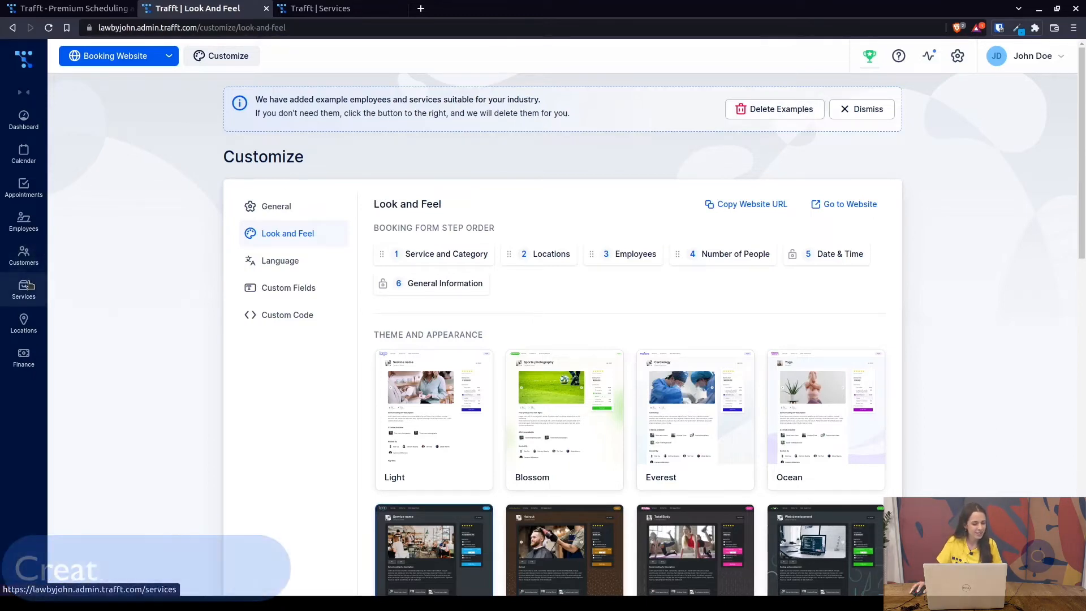
left_click(24, 290)
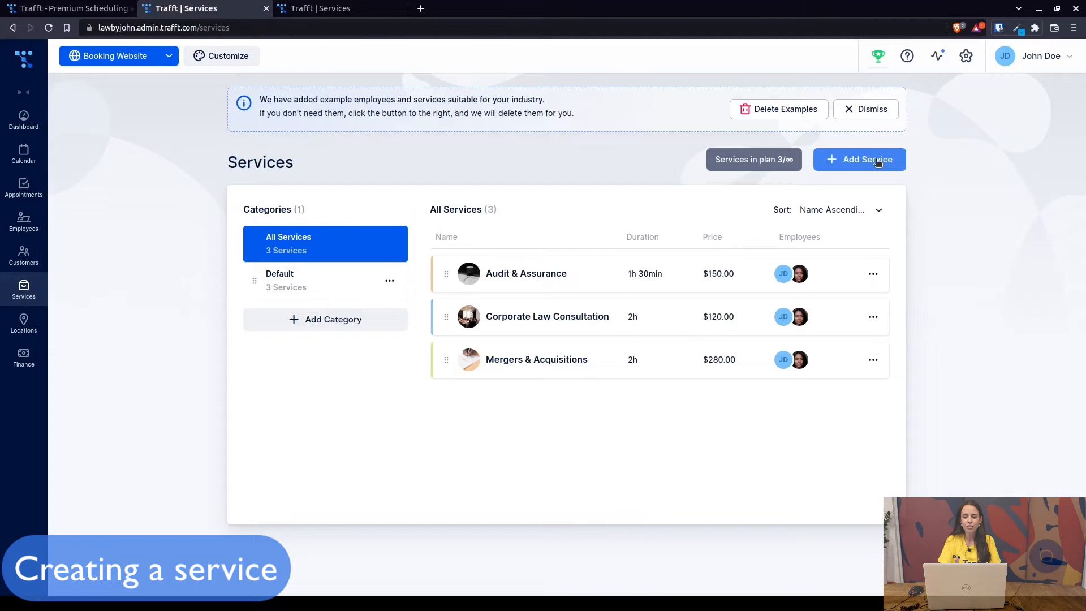
left_click(859, 160)
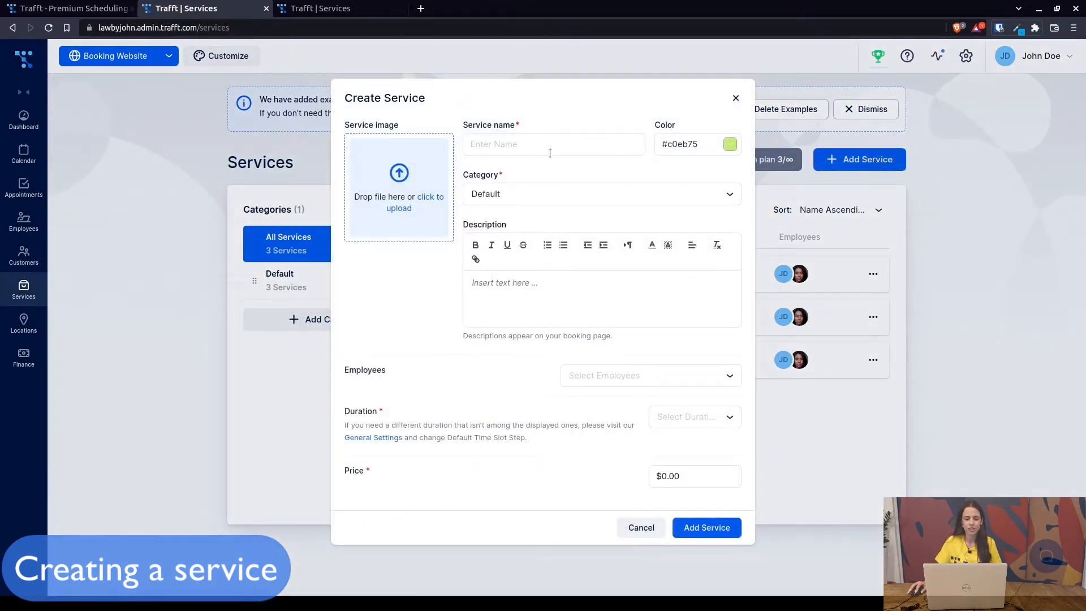
Name the service 'Law Consultation' and set its duration to 1h
type("Law")
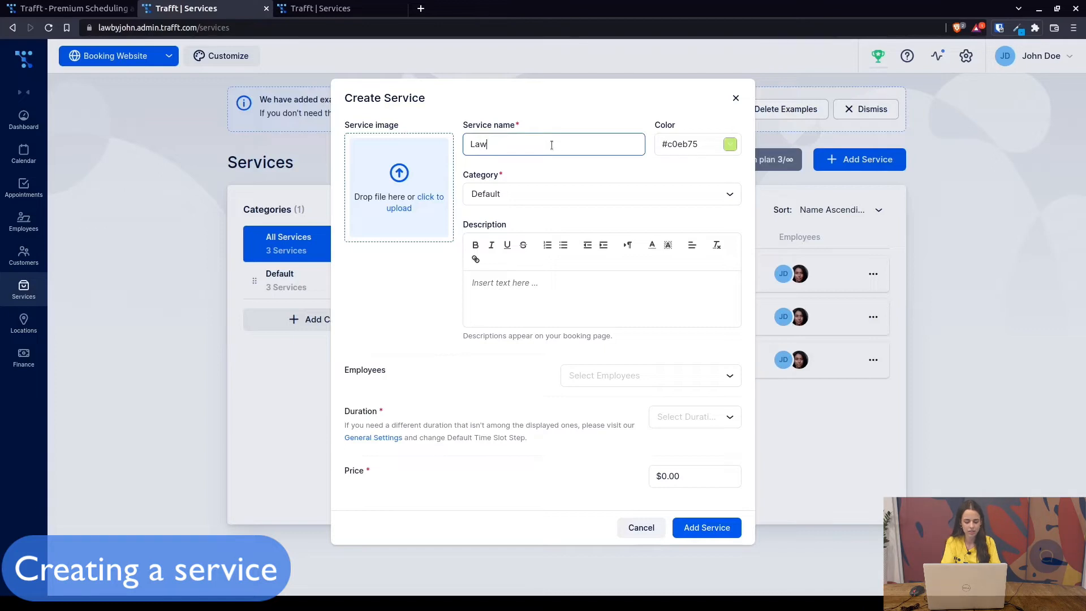
type("Consul")
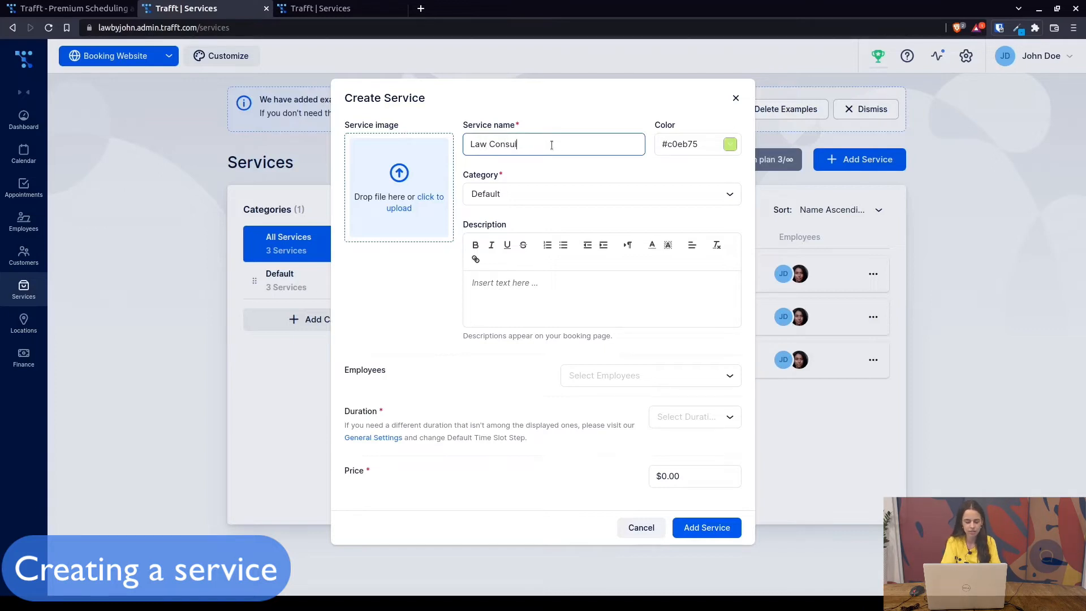
type("tation")
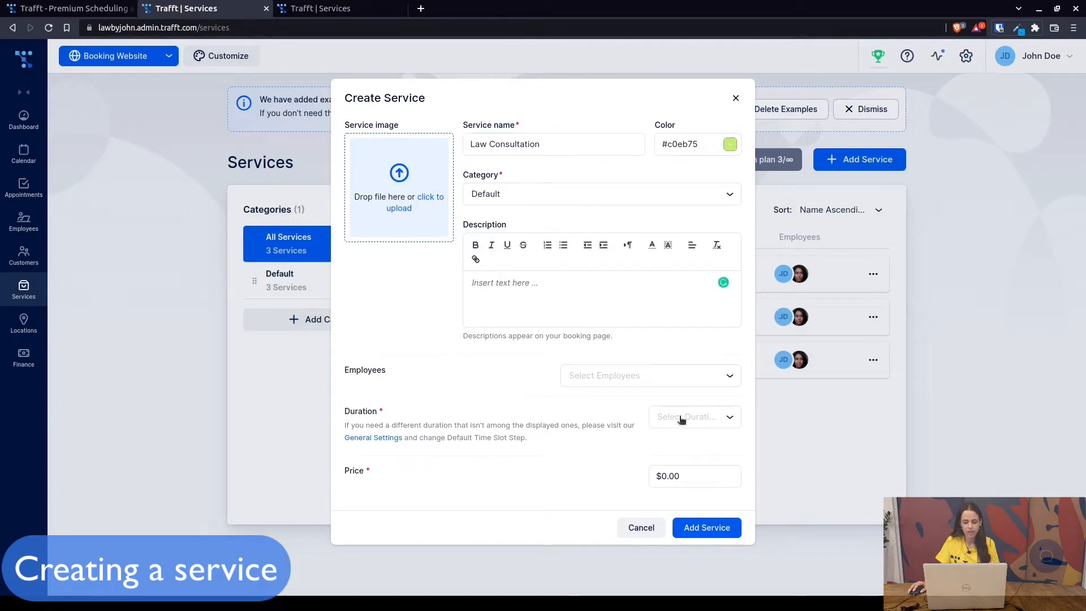
left_click(694, 416)
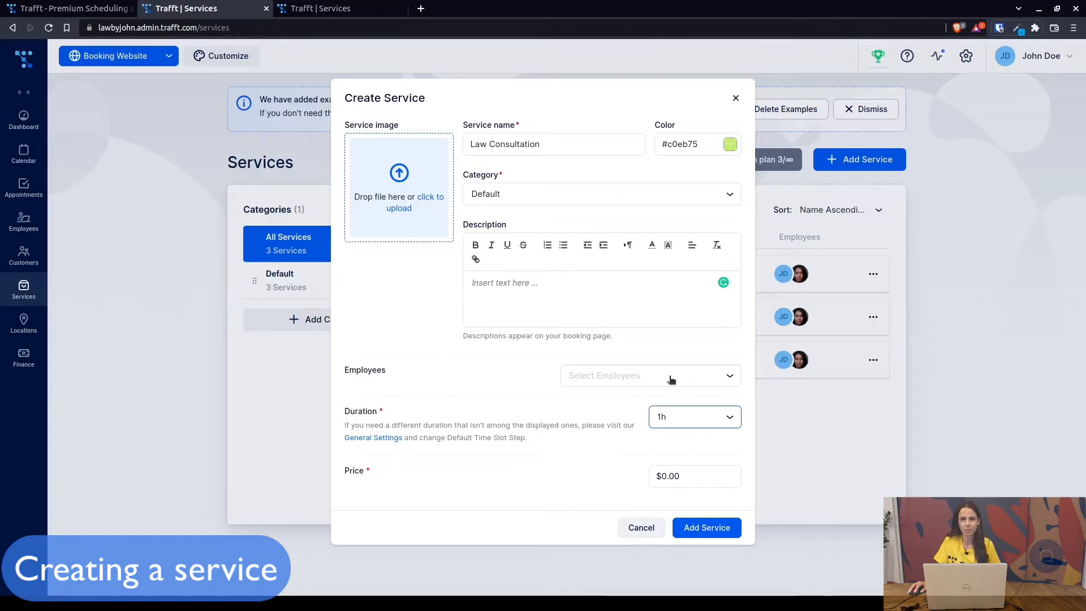
mouse_move(674, 405)
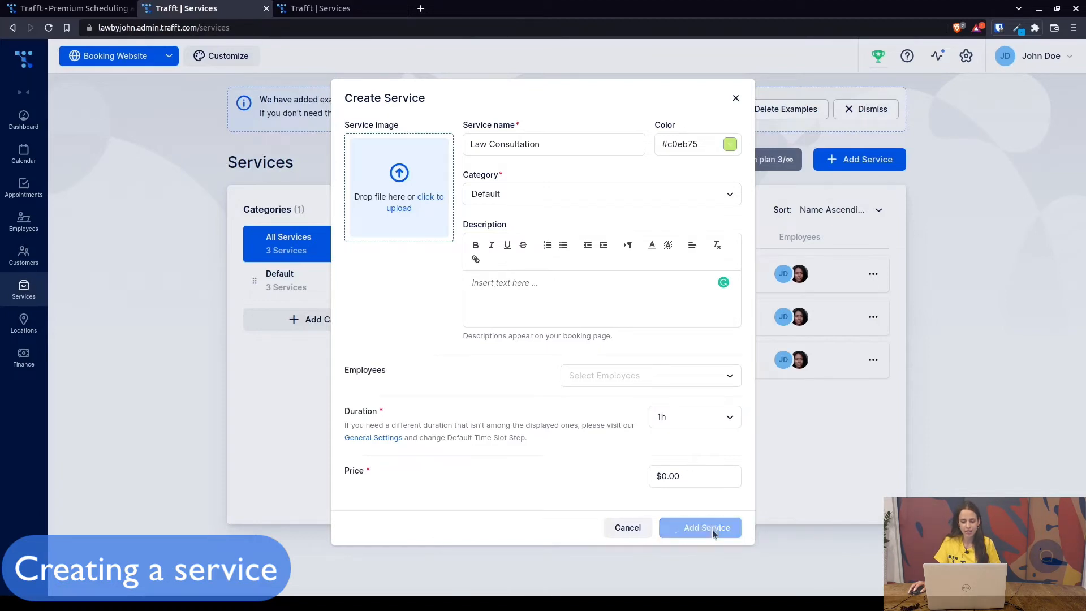
Save Law Consultation, then browse its Extras, Gallery and Appearance pages
left_click(700, 527)
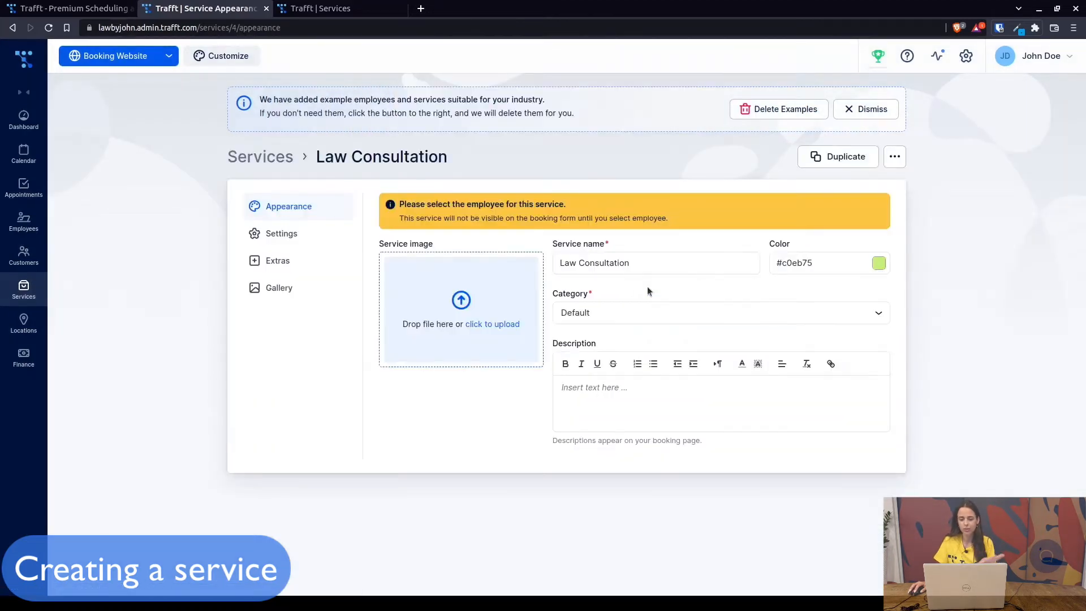
left_click(277, 261)
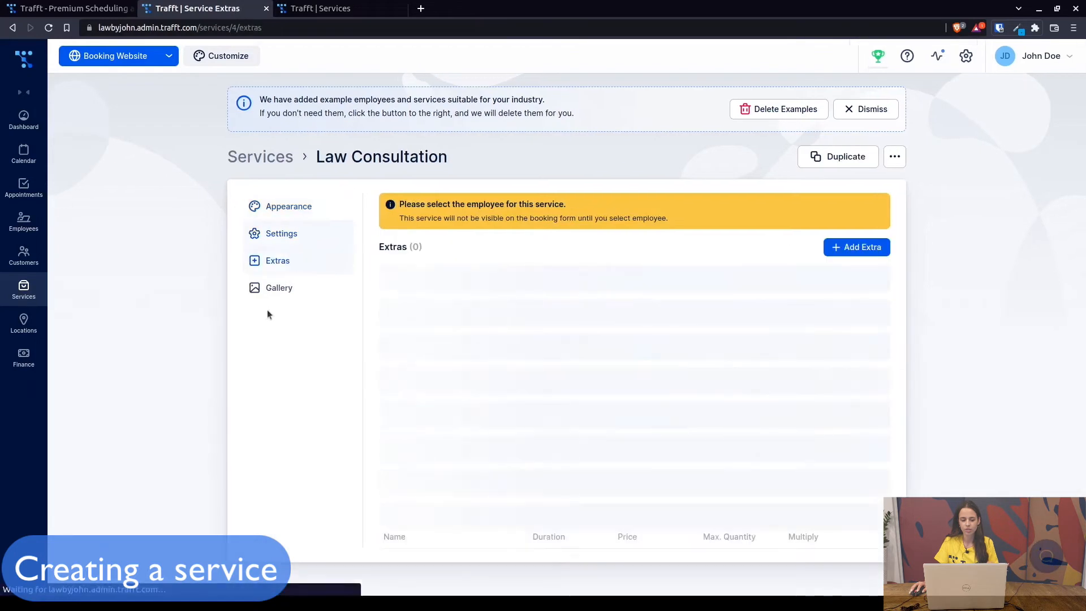
left_click(278, 288)
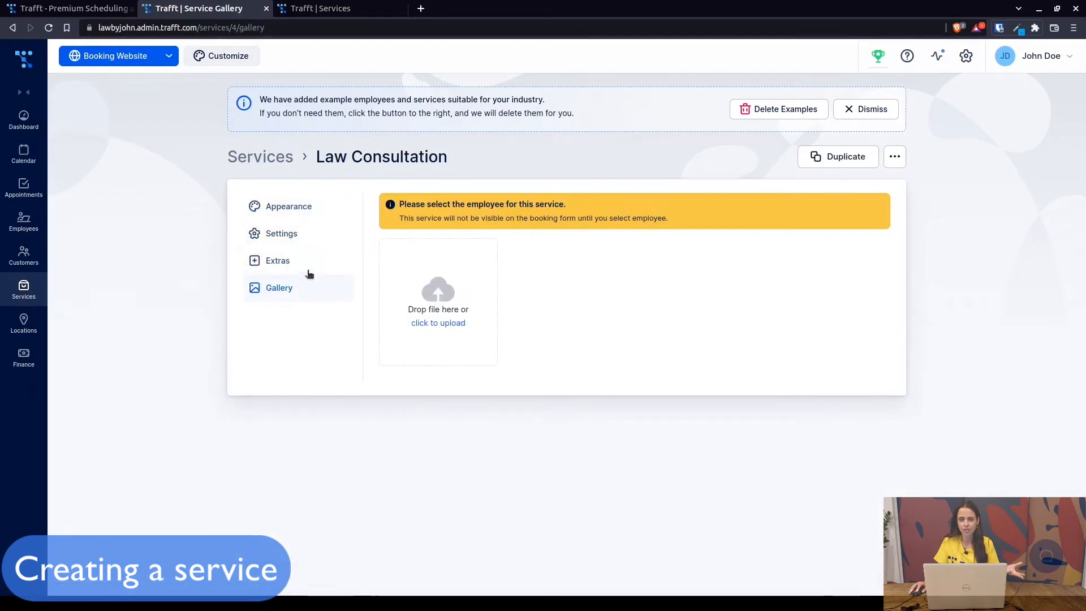
left_click(288, 206)
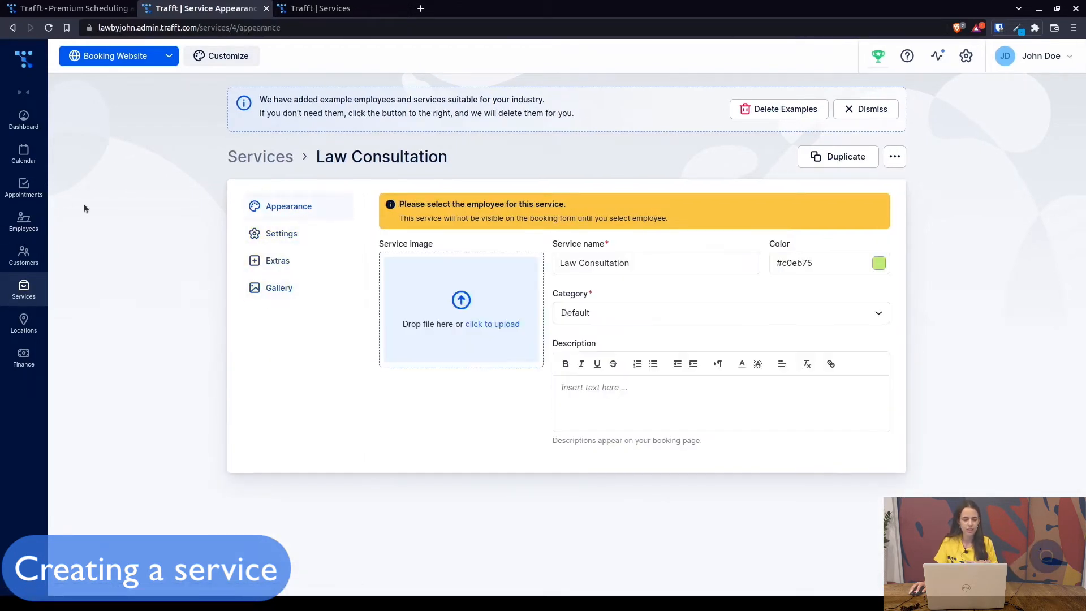
mouse_move(24, 220)
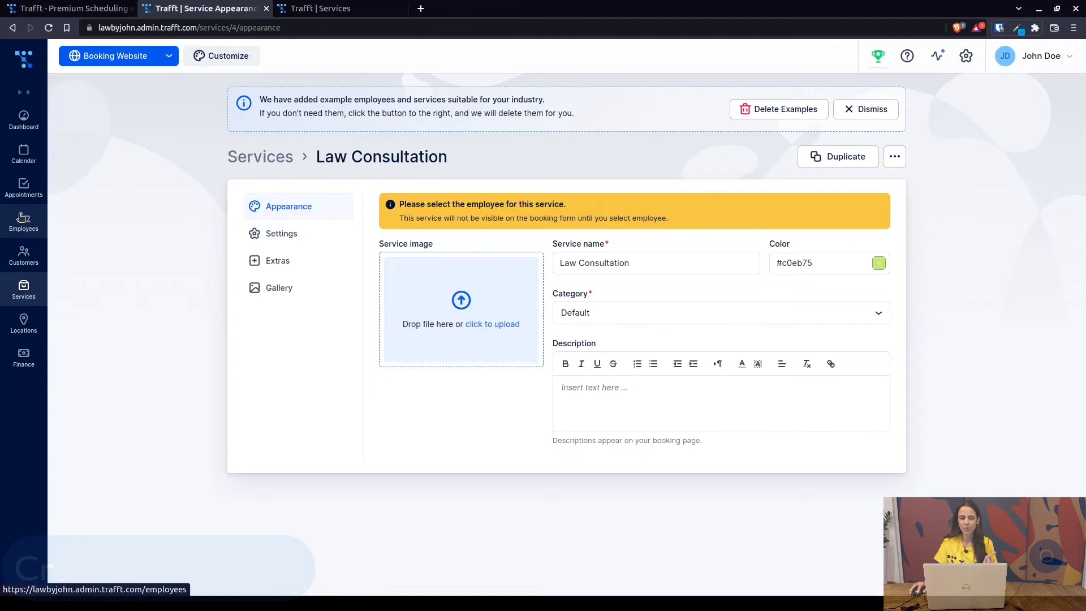
left_click(24, 223)
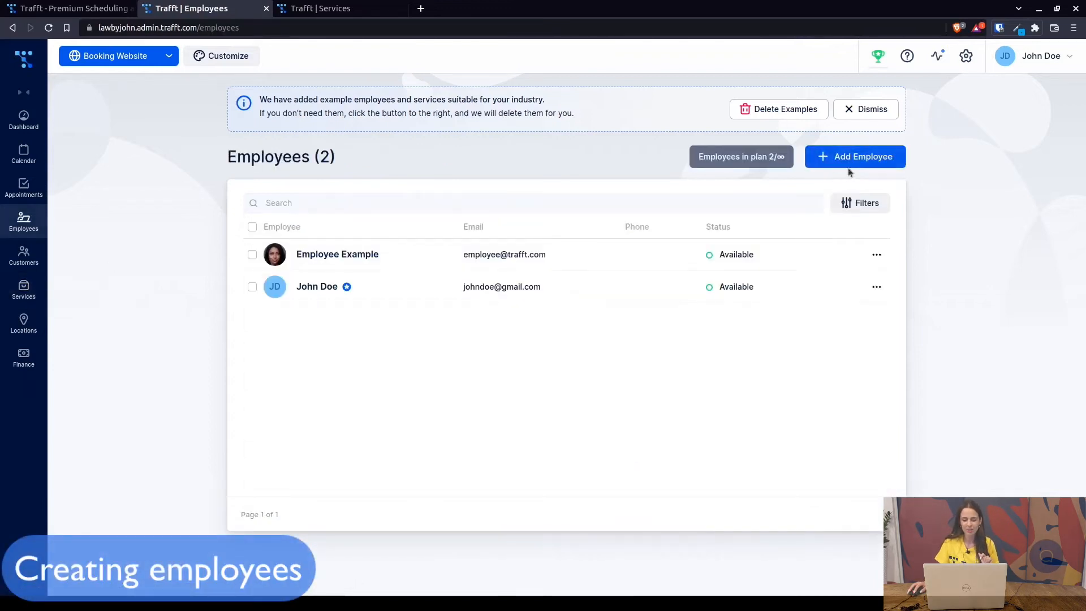
left_click(854, 157)
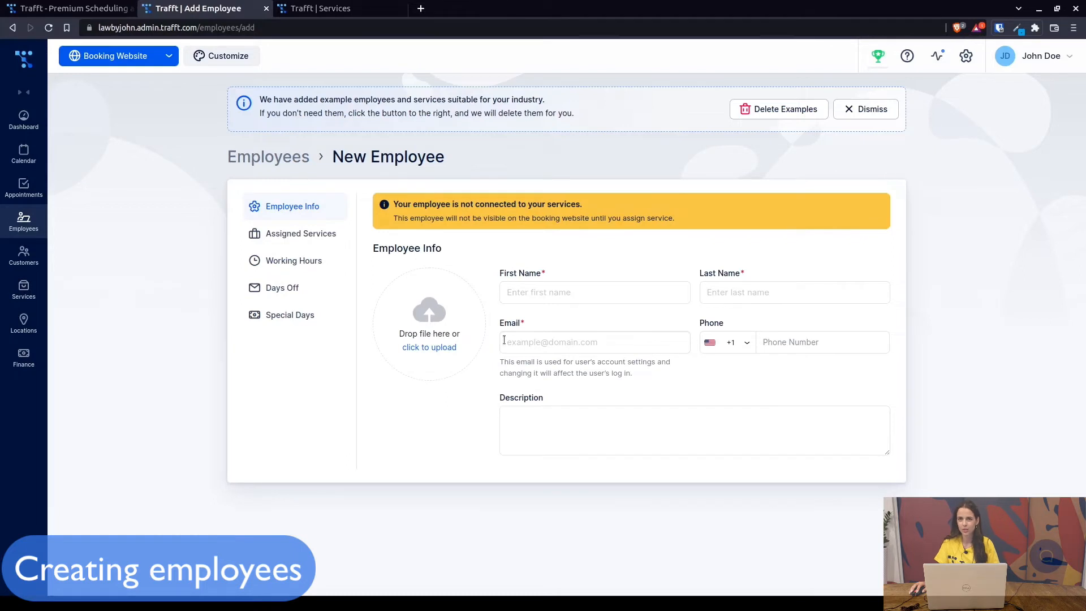
left_click(593, 292)
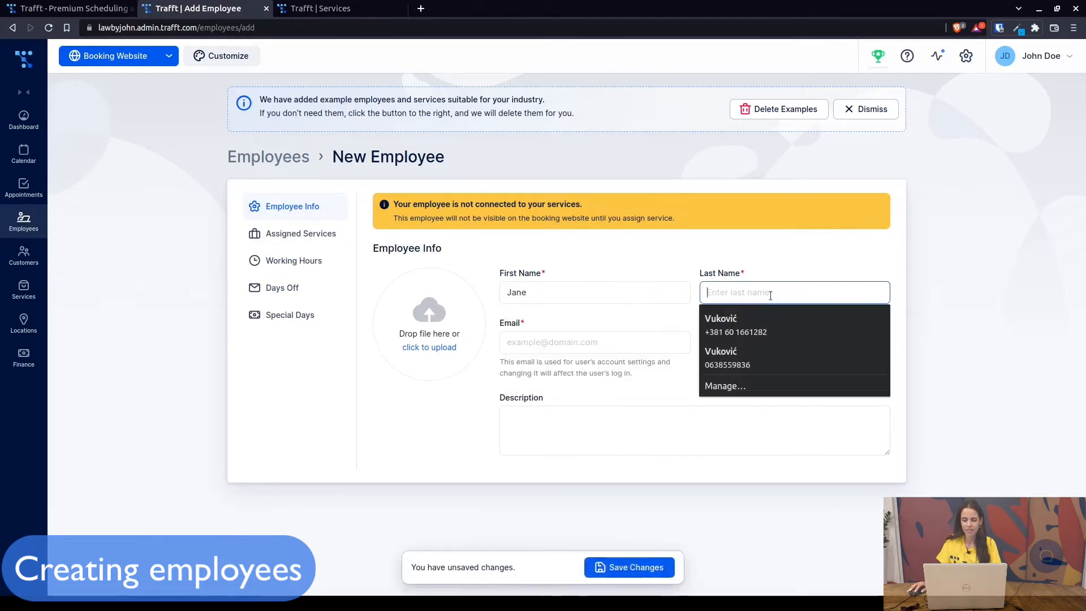
type("Doe")
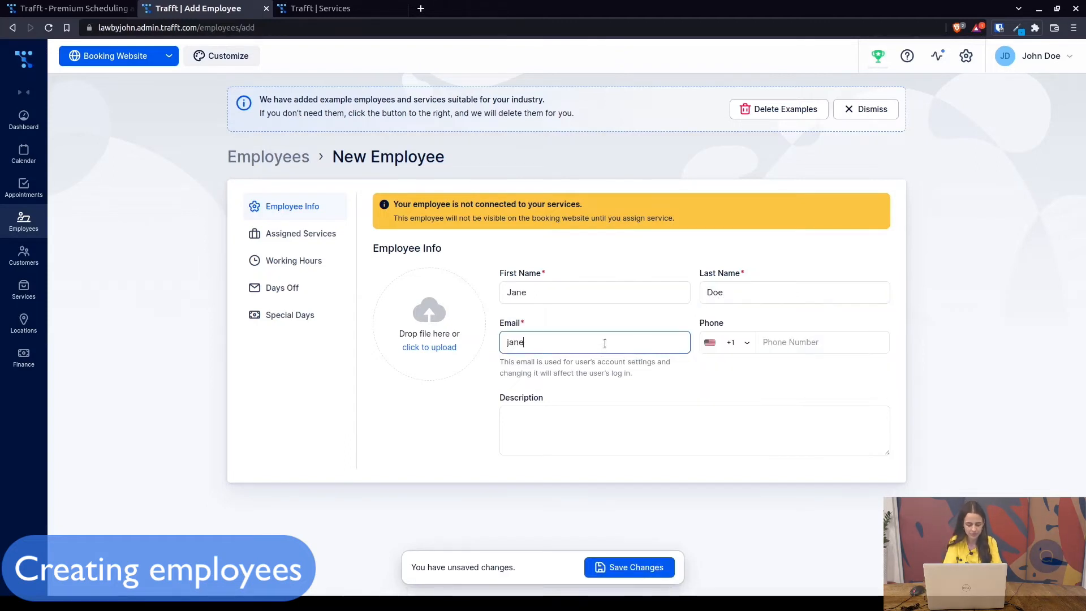
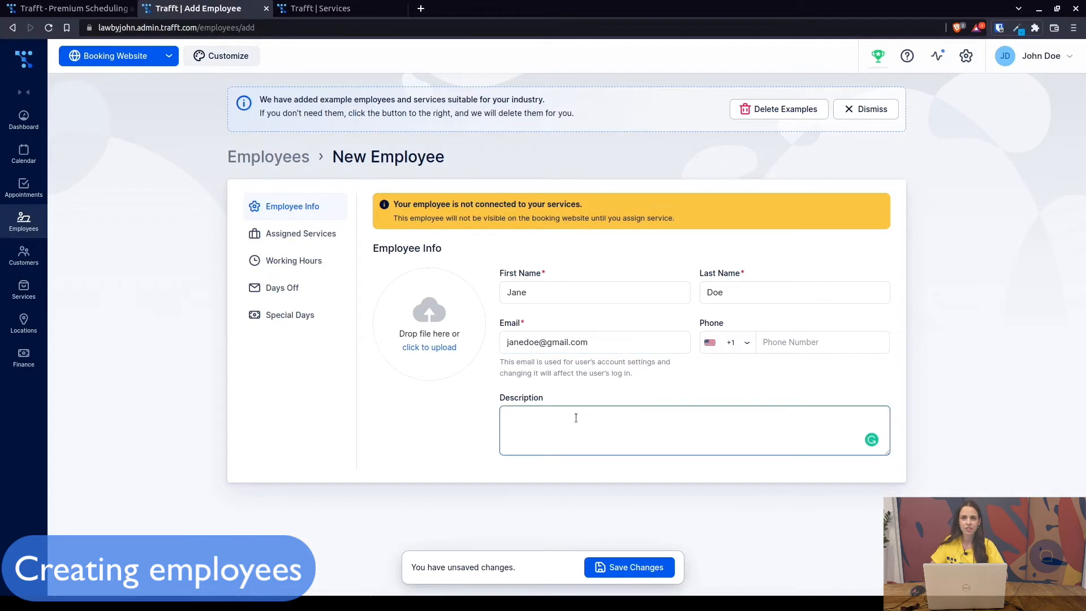
left_click(575, 417)
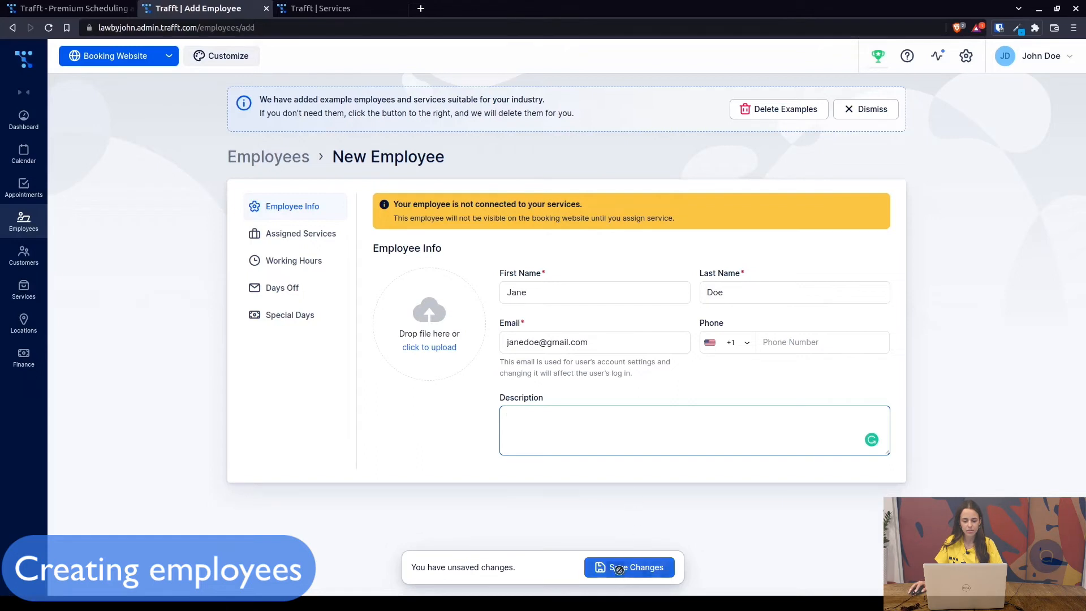
left_click(630, 567)
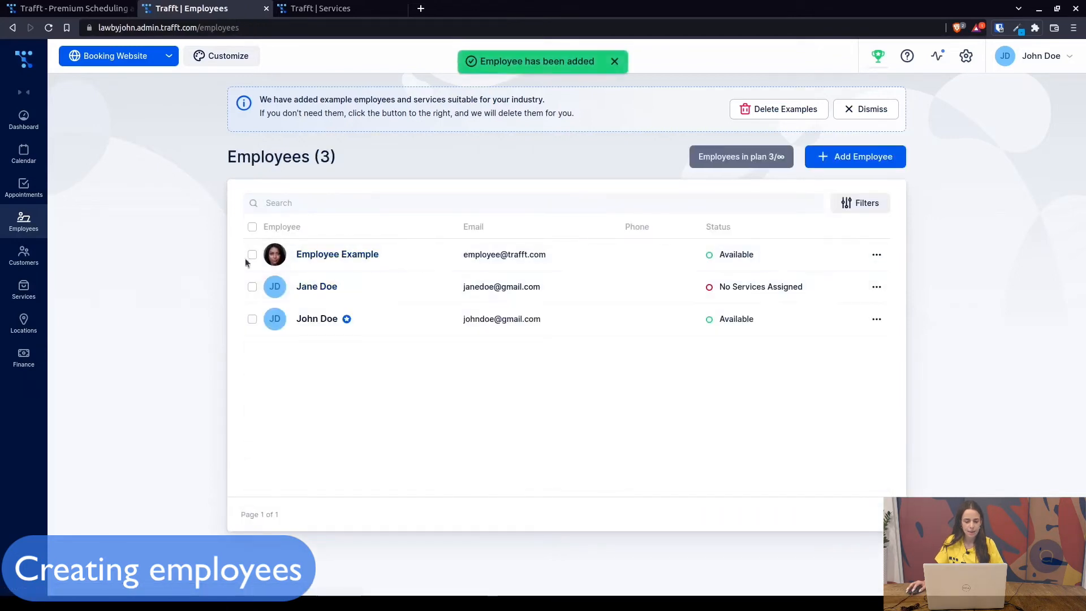
mouse_move(684, 293)
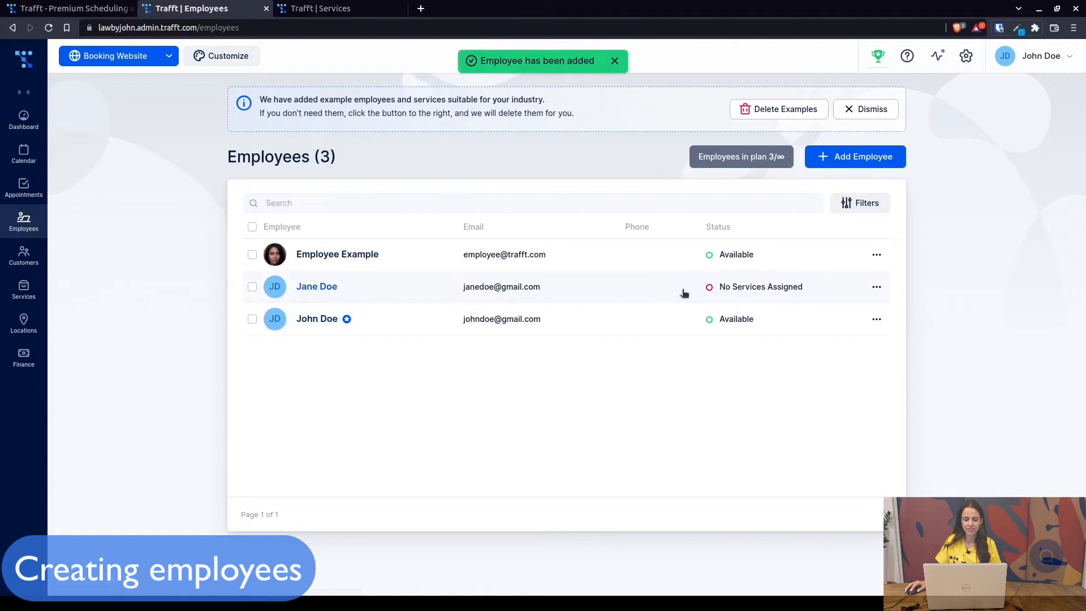
Select Jane Doe as employee in Law Consultation's settings and save
left_click(22, 287)
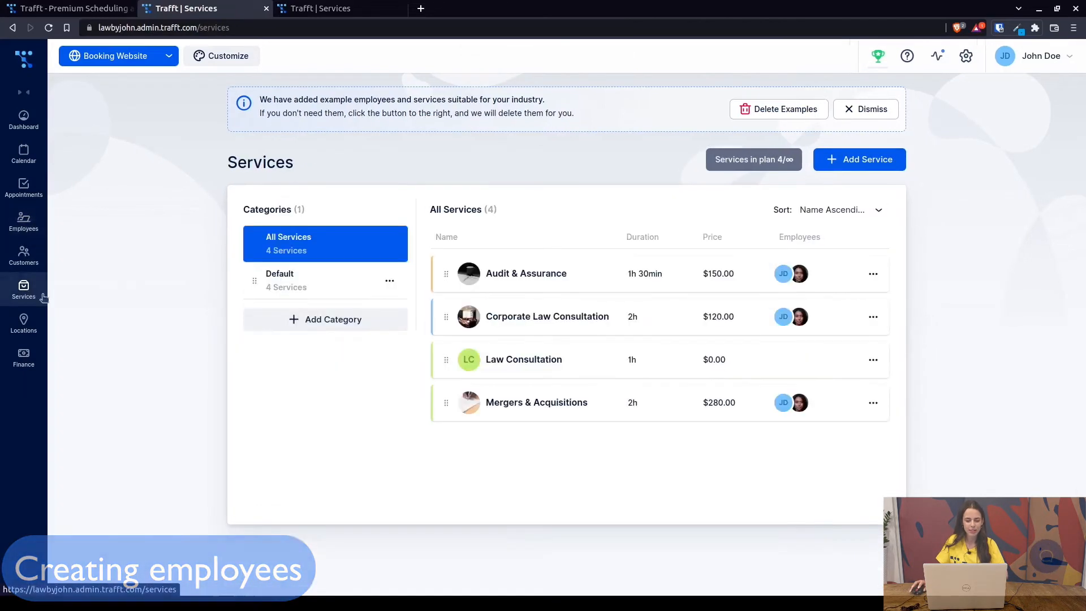
mouse_move(873, 368)
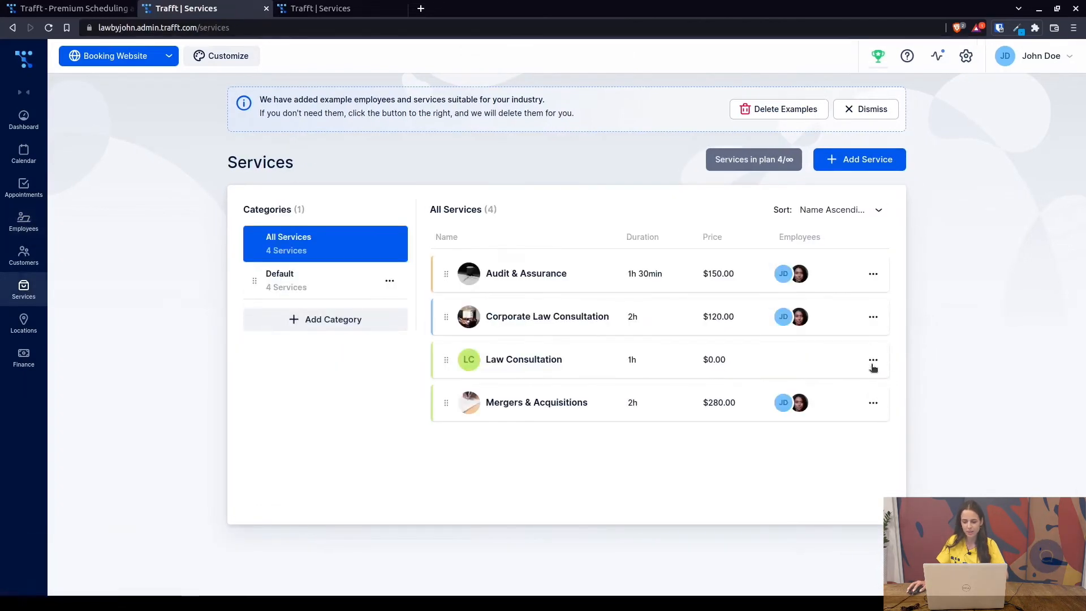
left_click(523, 359)
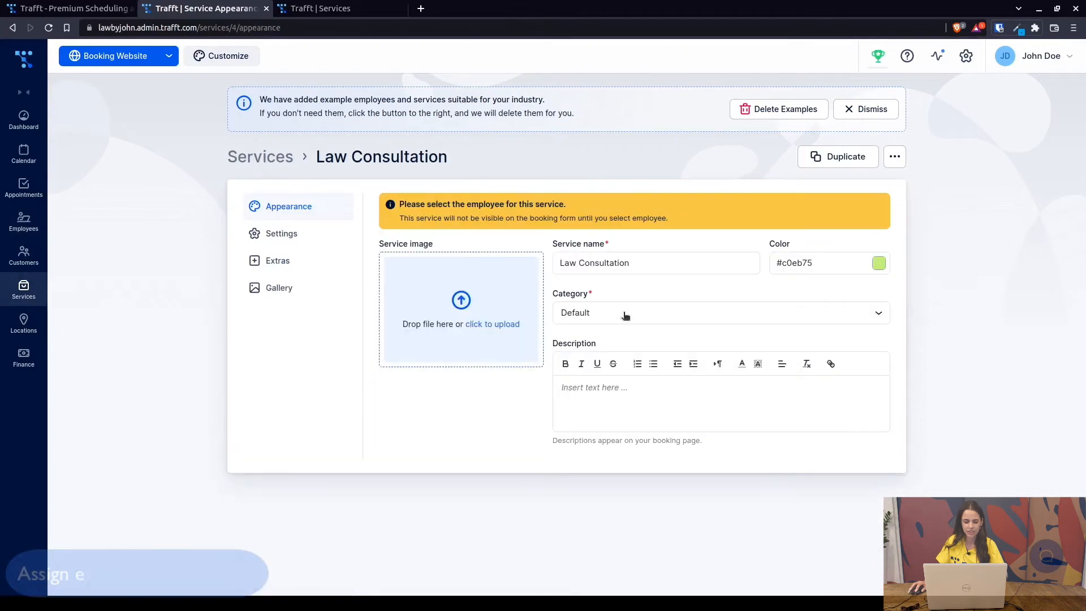
left_click(282, 234)
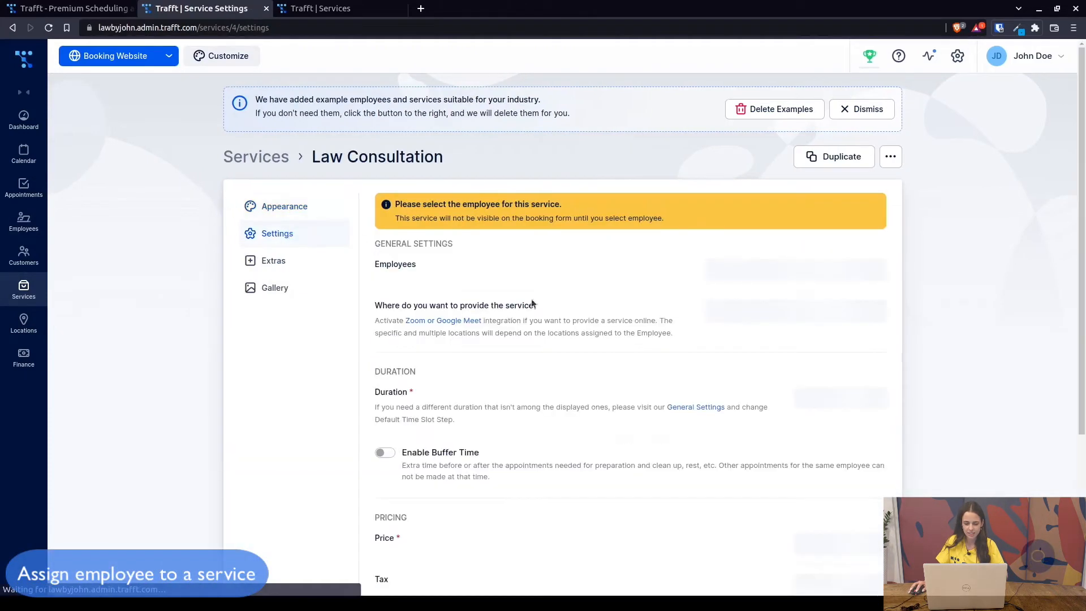
left_click(794, 269)
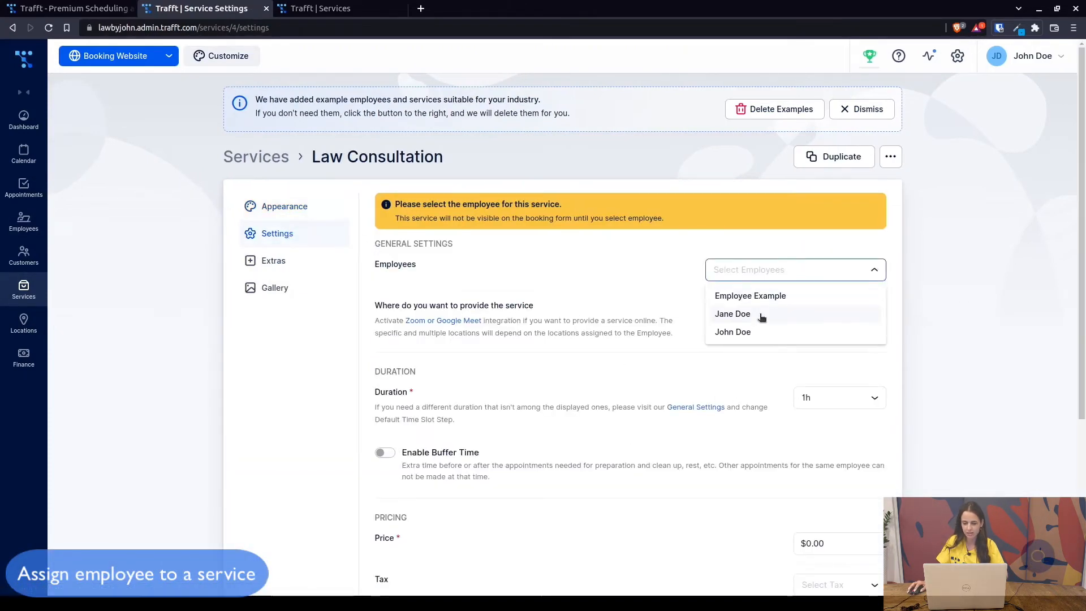
left_click(732, 314)
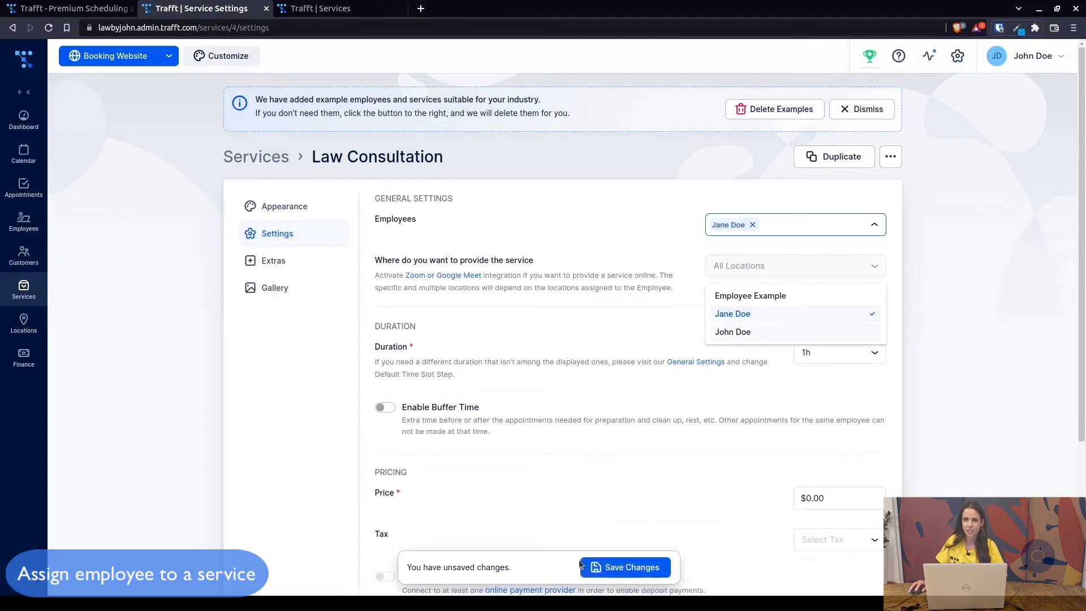
left_click(624, 567)
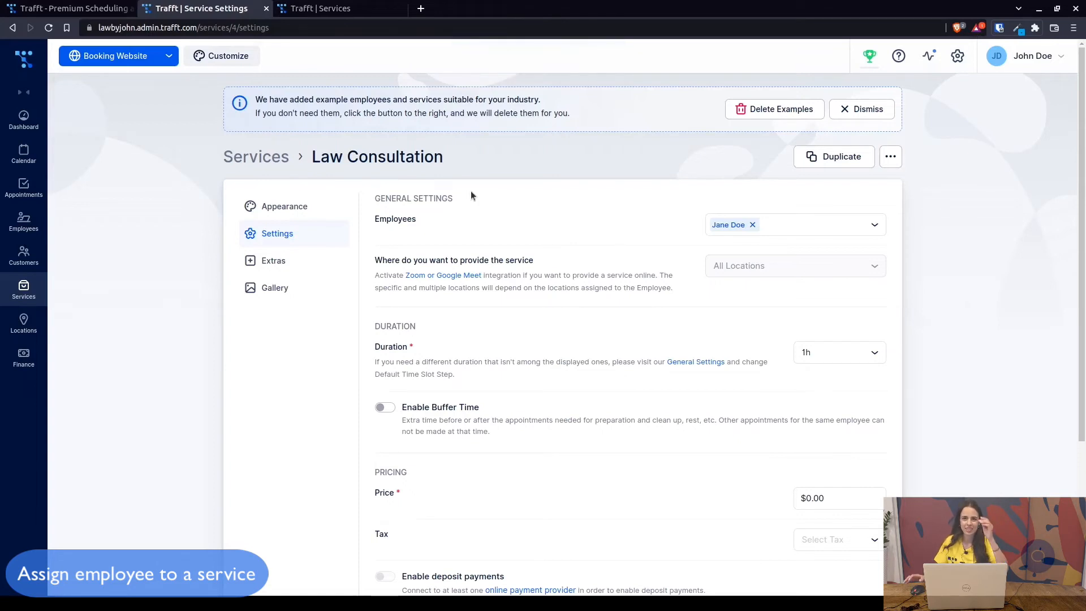
mouse_move(24, 218)
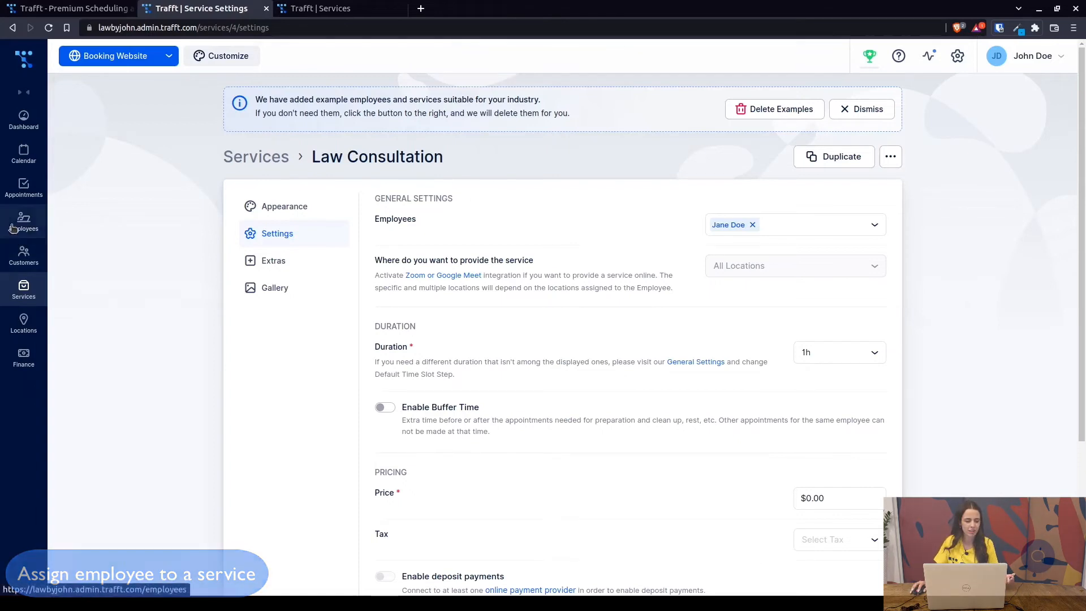
Confirm Jane Doe's Law Consultation service, default working hours and no days off, then return to Employees
left_click(23, 222)
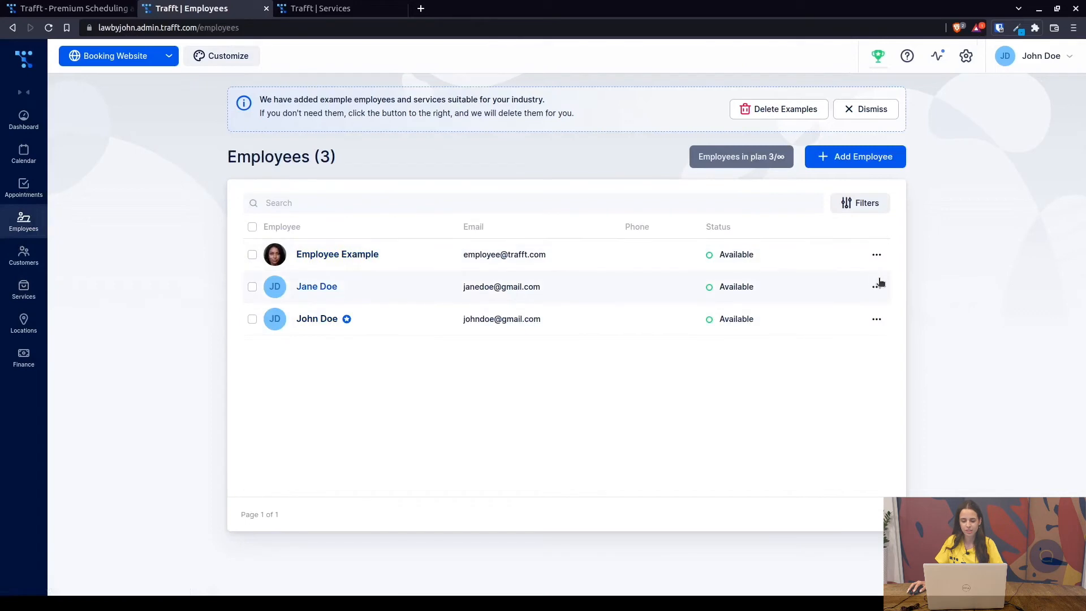
left_click(876, 287)
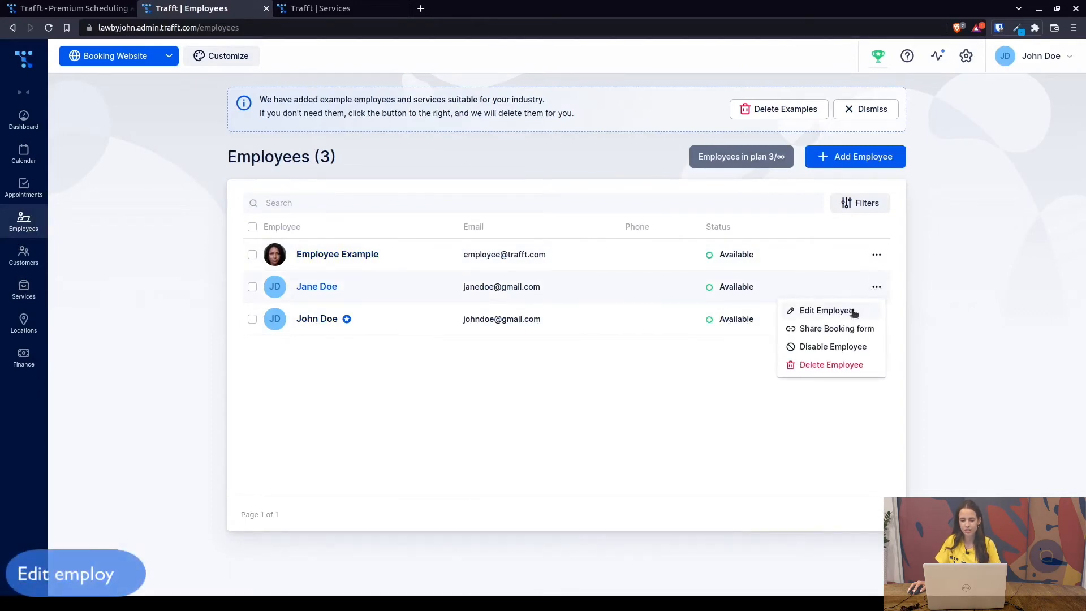
left_click(826, 310)
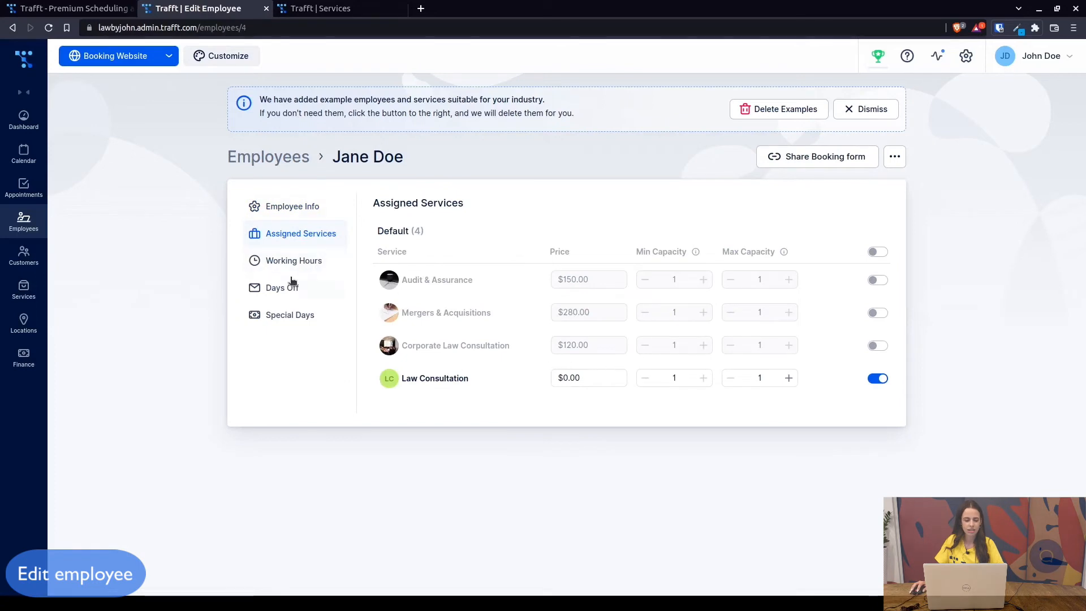
left_click(293, 261)
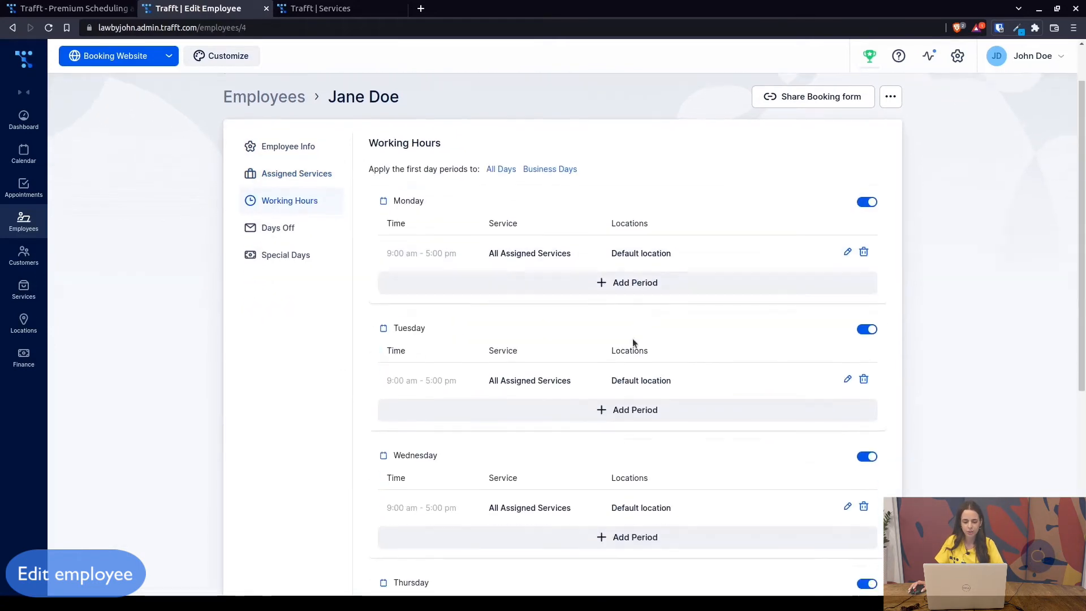
scroll("down", 3)
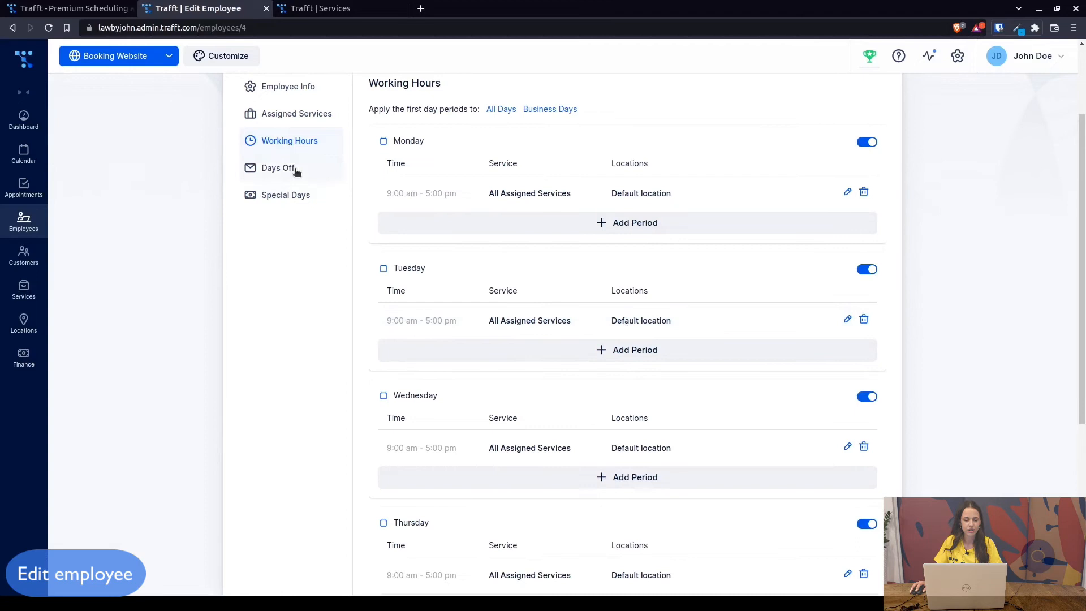
left_click(278, 168)
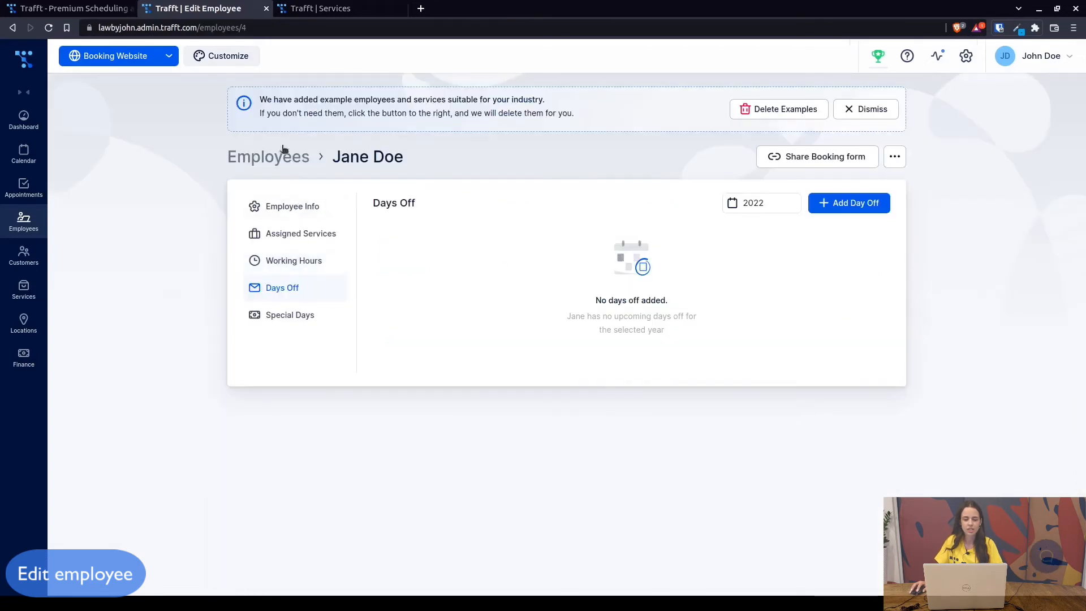
mouse_move(278, 161)
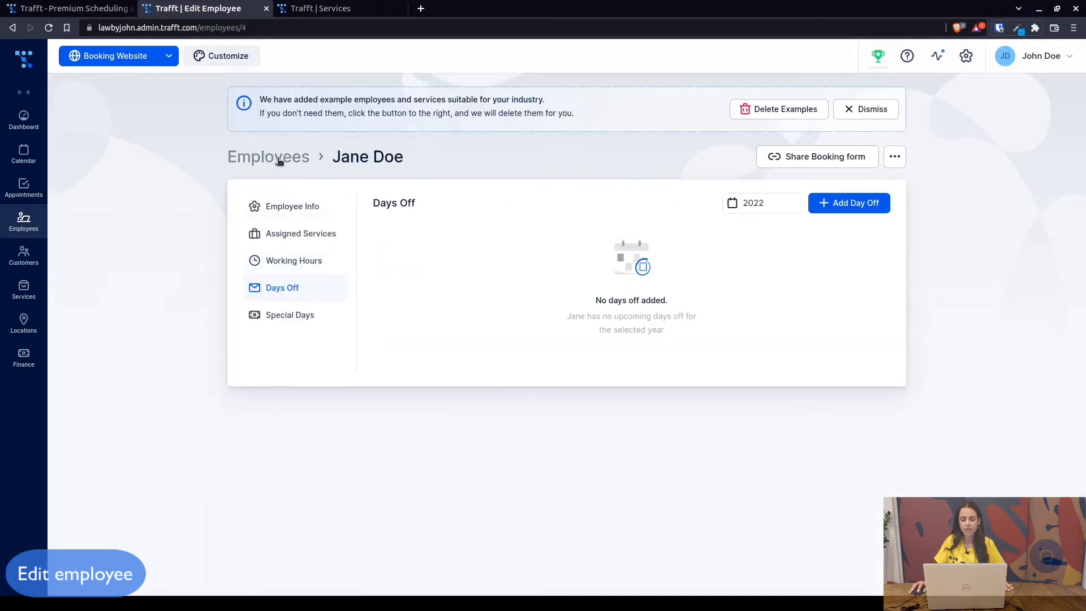
left_click(268, 156)
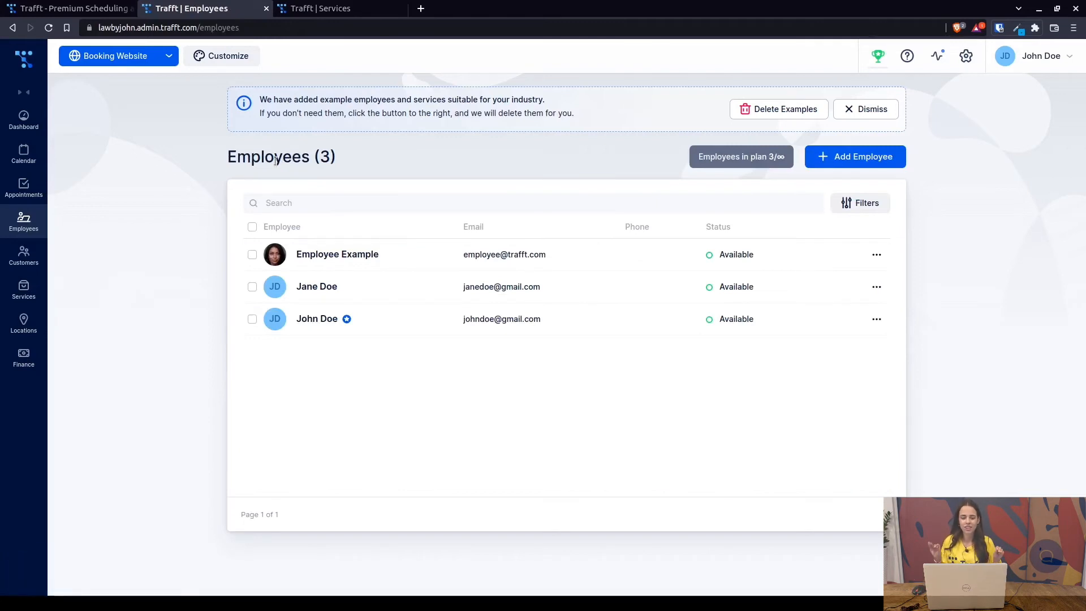
Start booking Law Consultation on the public booking site
left_click(339, 8)
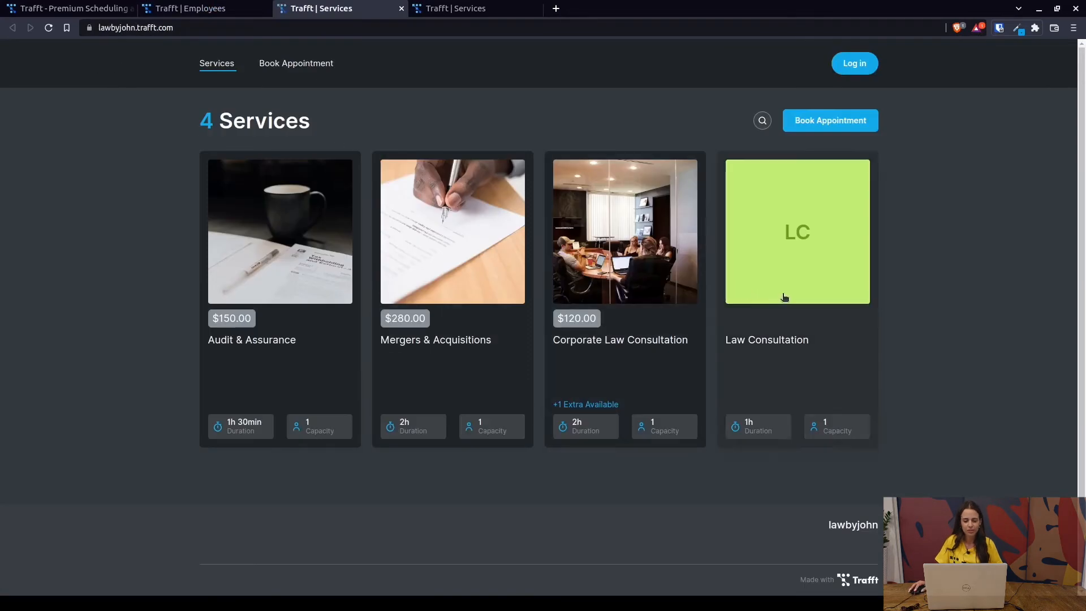
left_click(797, 232)
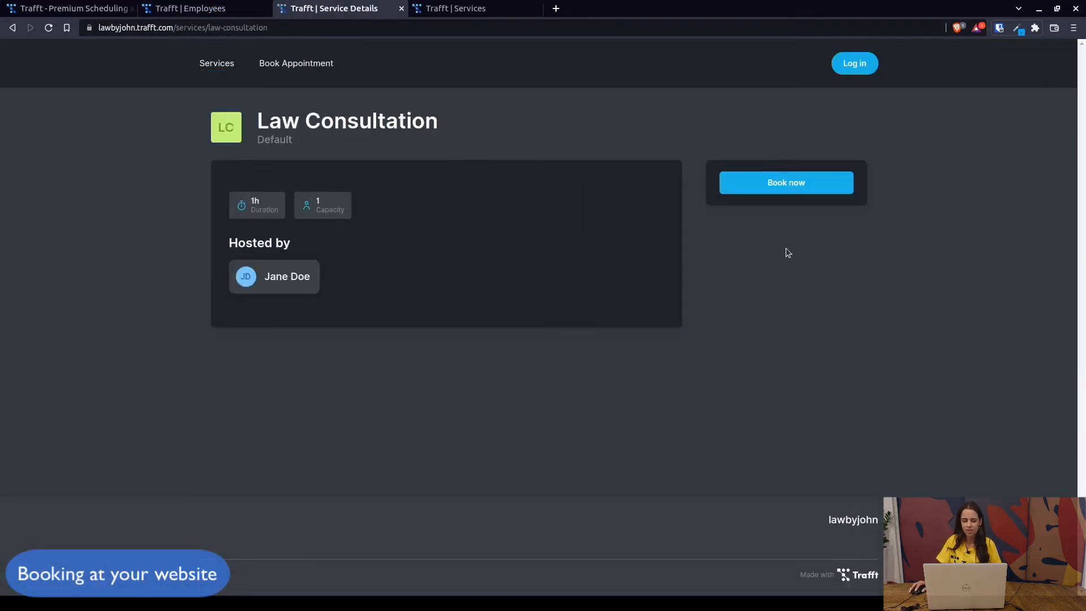
left_click(786, 182)
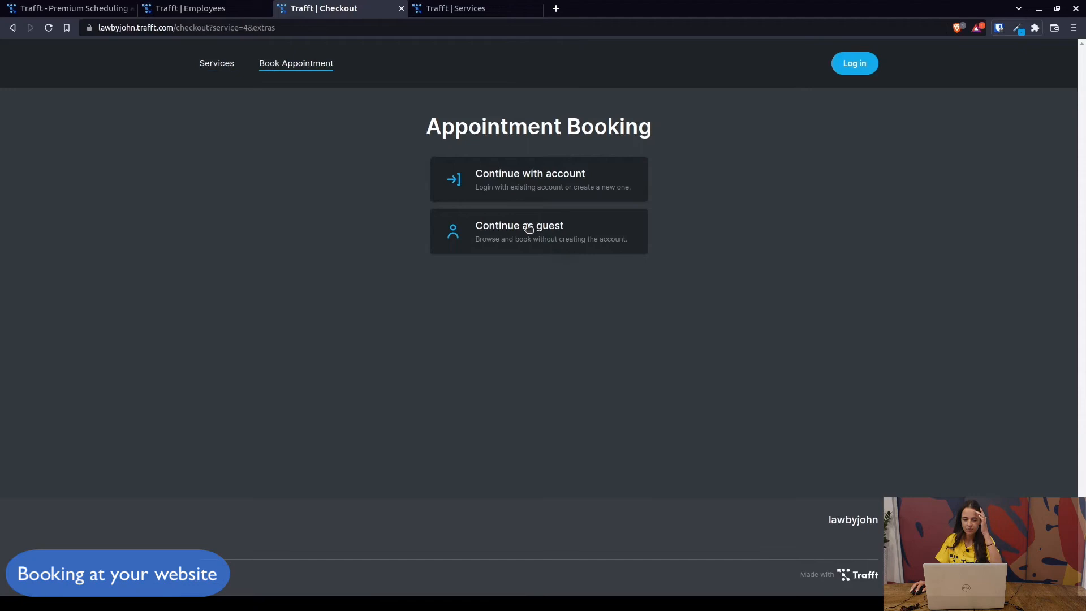
mouse_move(557, 294)
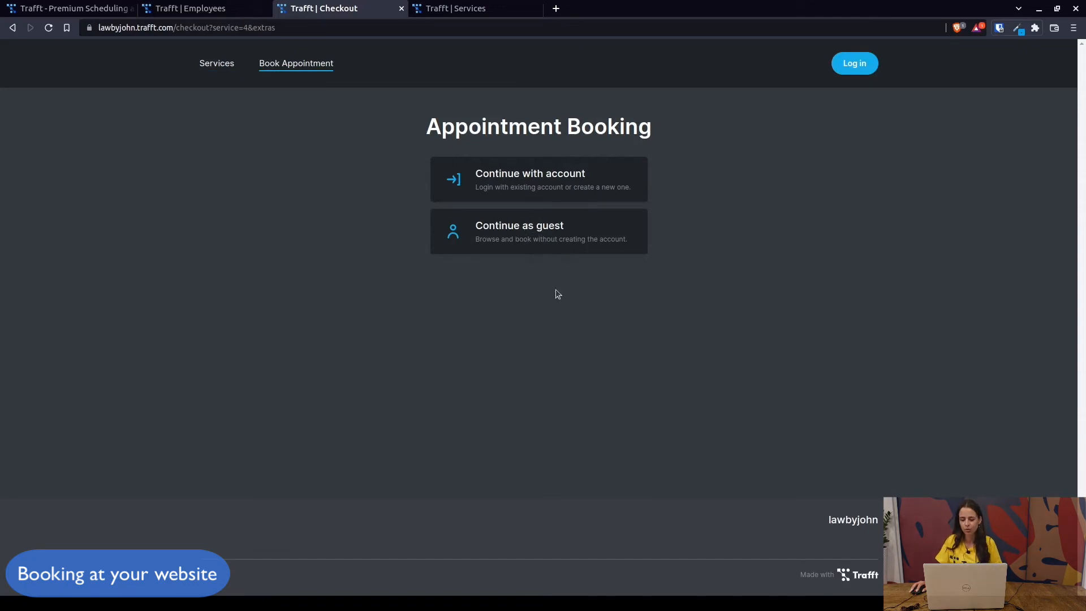
mouse_move(552, 184)
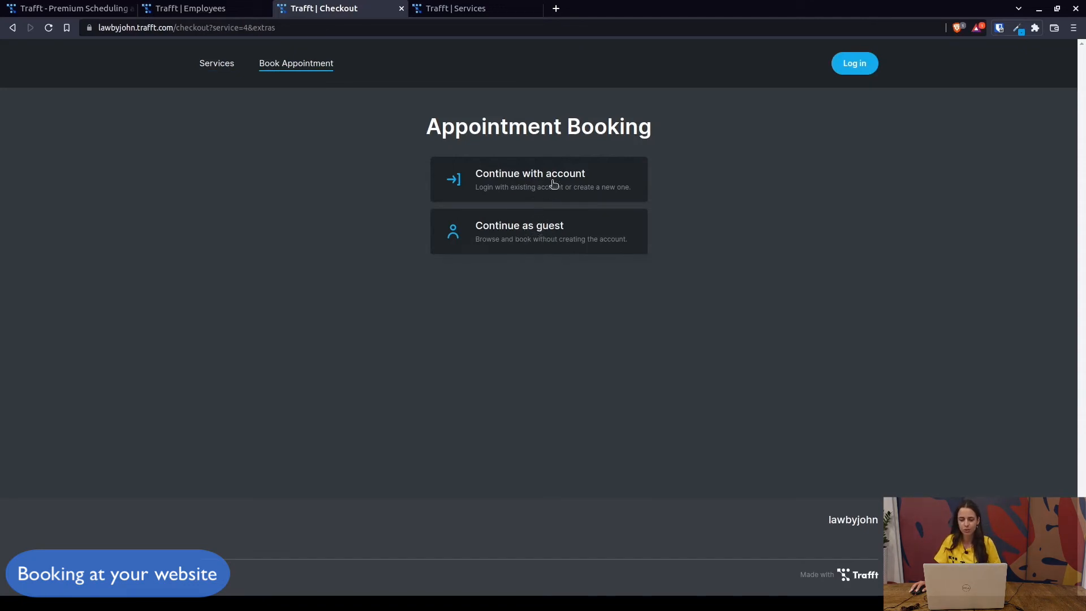
left_click(538, 179)
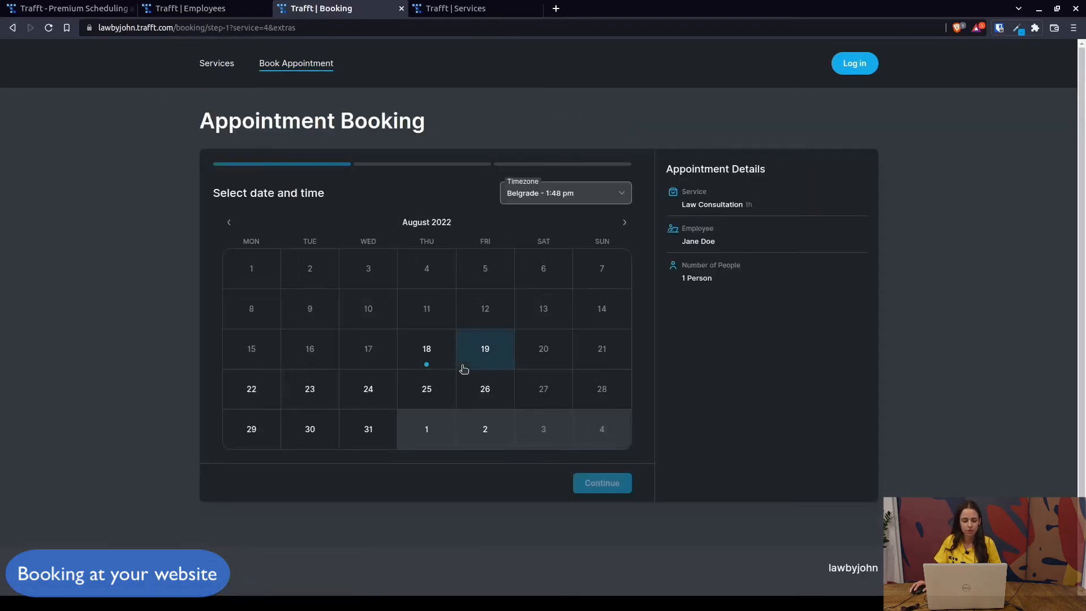
Pick August 25 at 10:00–11:00 am and proceed to customer details
scroll("down", 3)
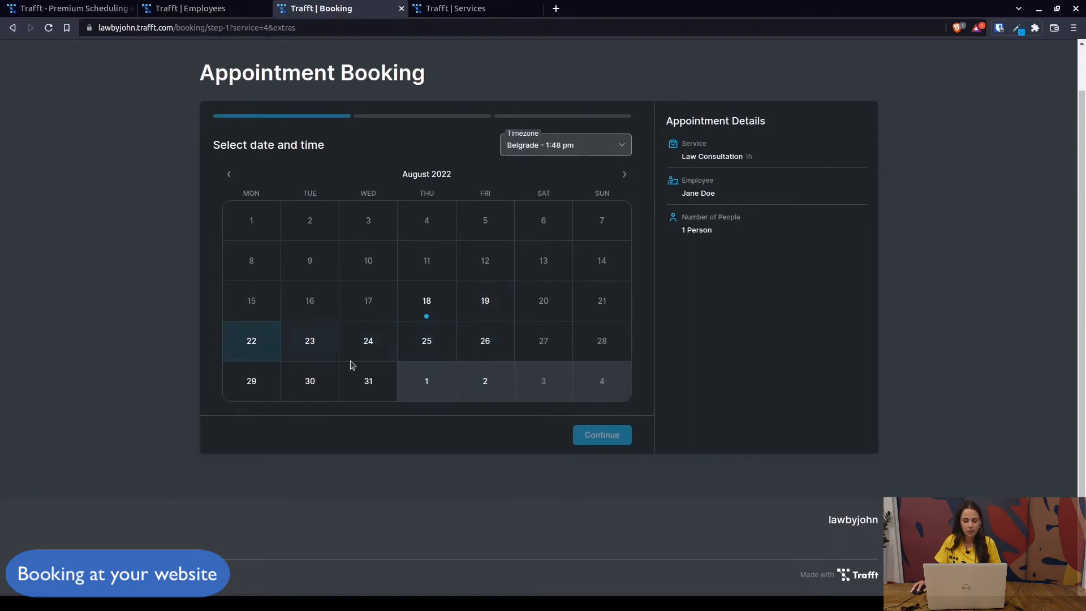
left_click(426, 340)
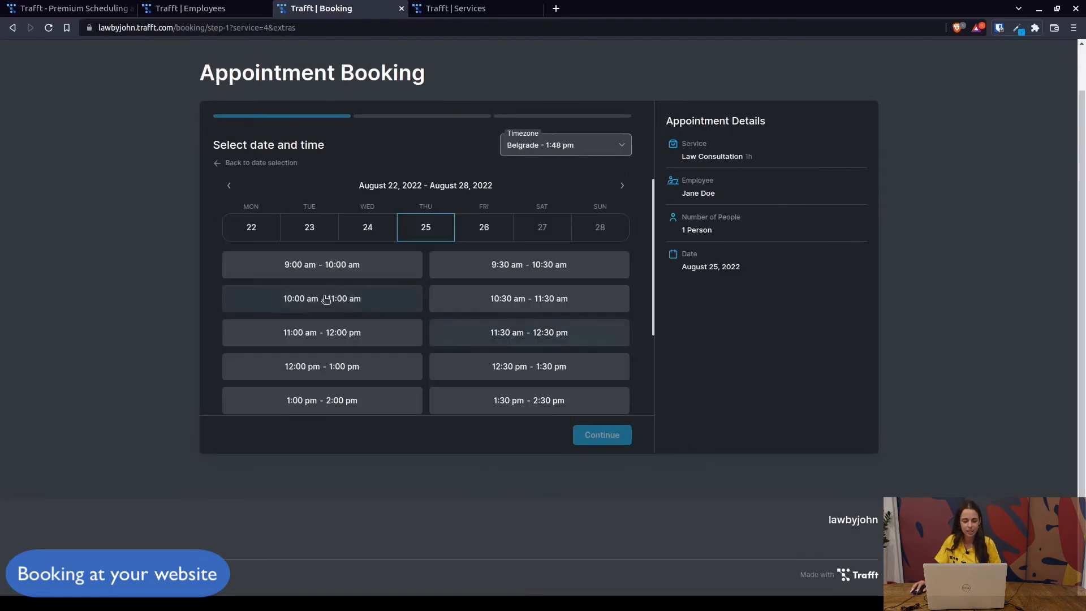
left_click(321, 298)
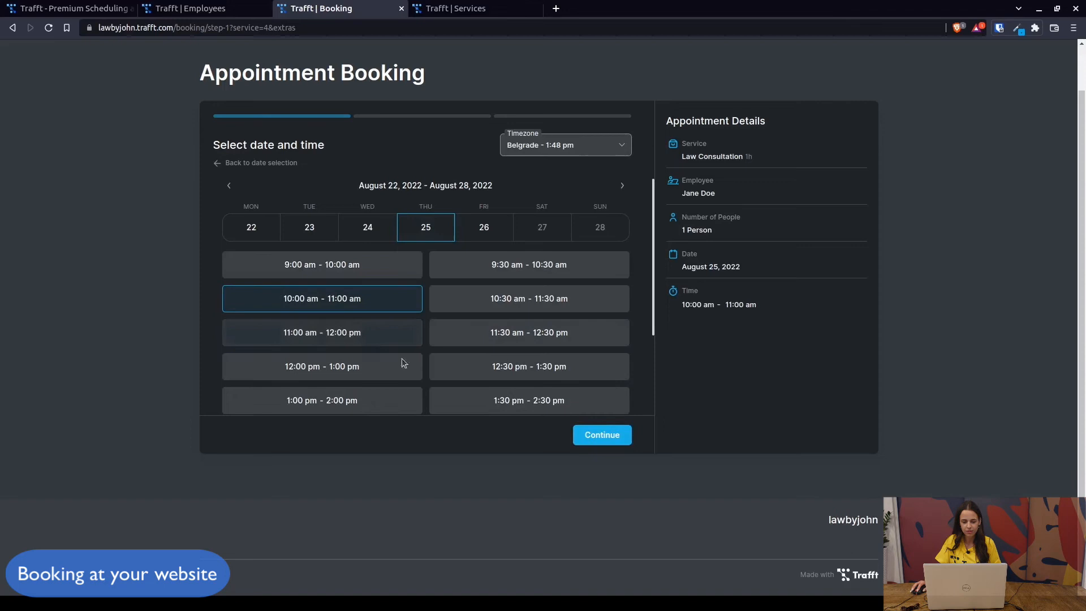
left_click(601, 434)
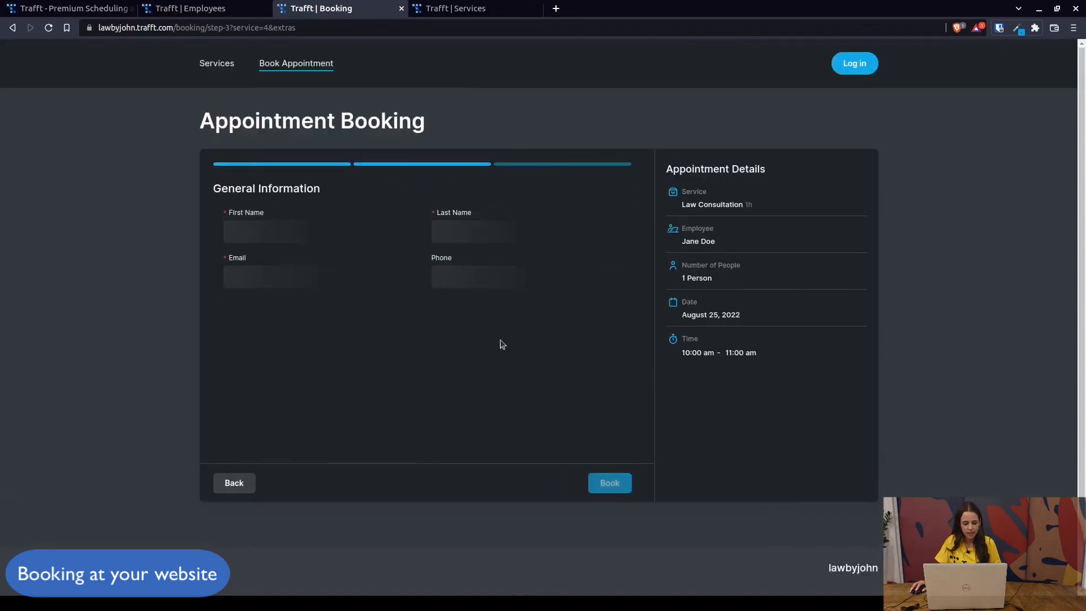
Enter customer Mary Smith with her email address and book the appointment
type("Ma")
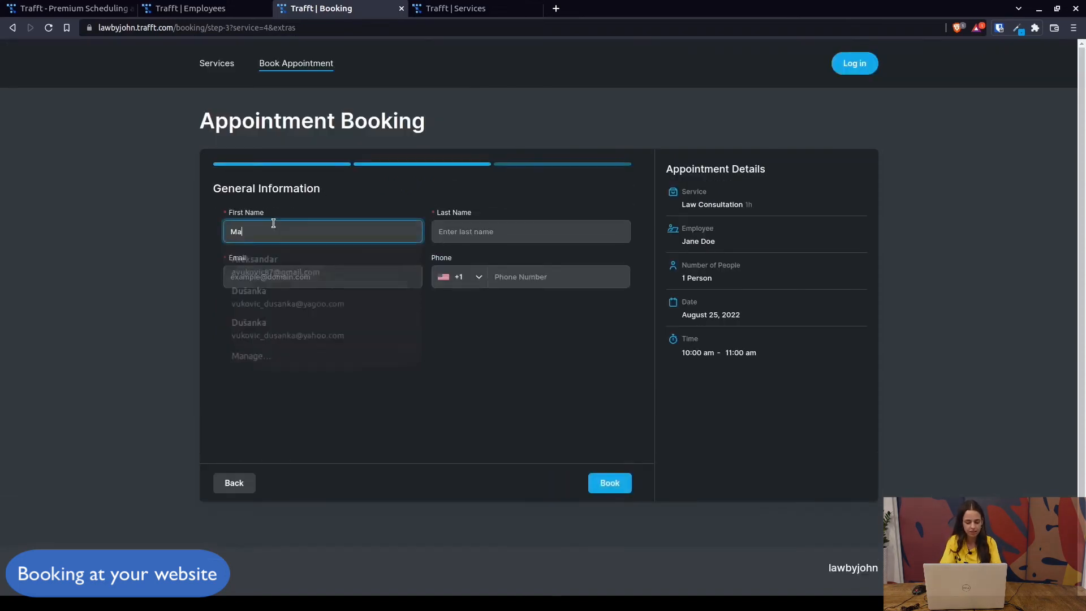
type("ry")
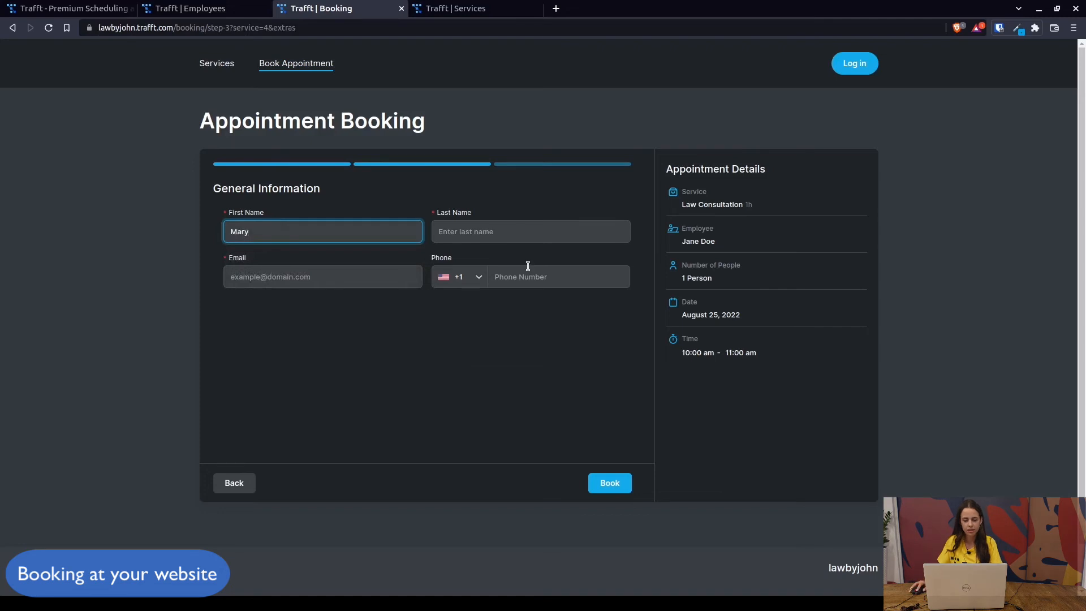
type("Smith")
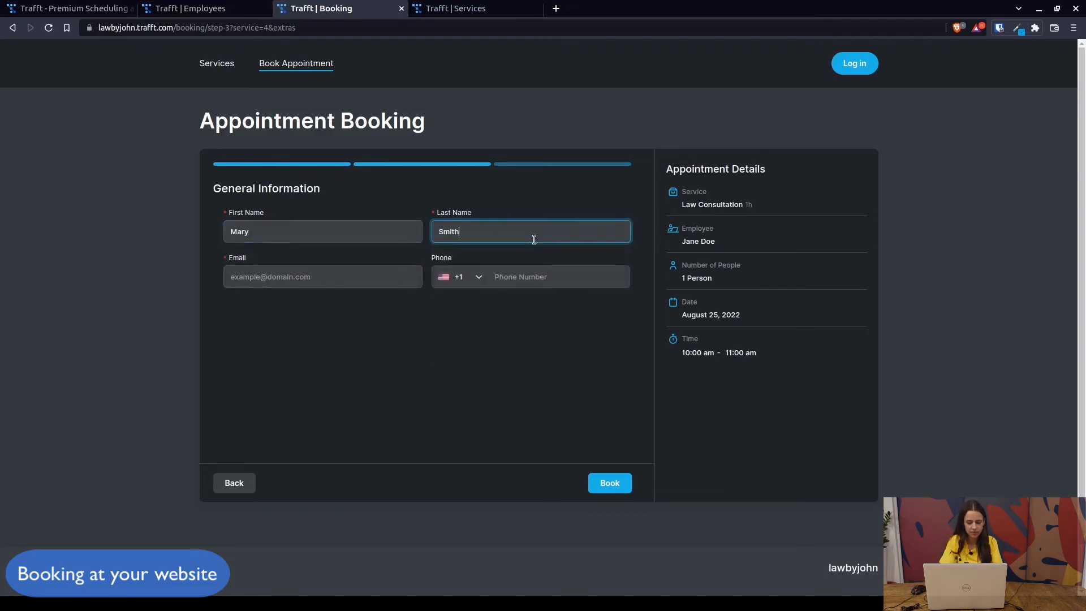
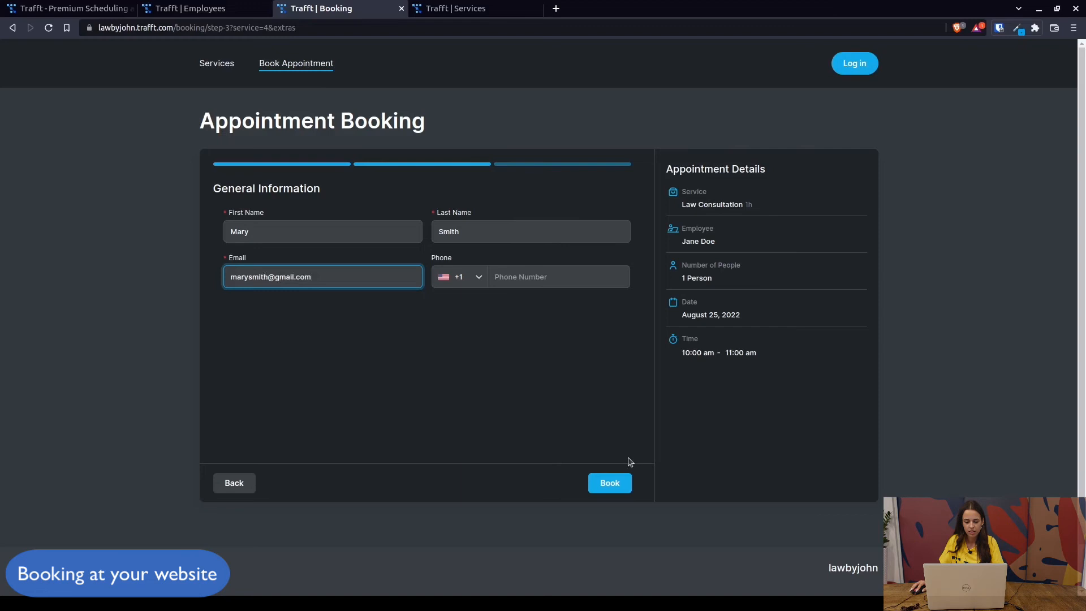
left_click(609, 482)
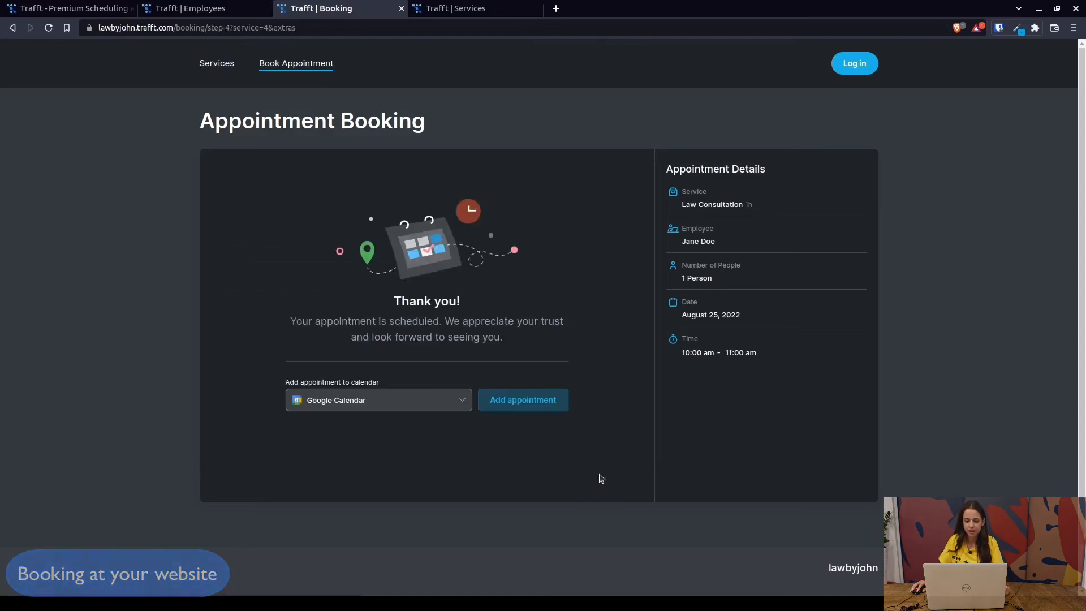
mouse_move(570, 361)
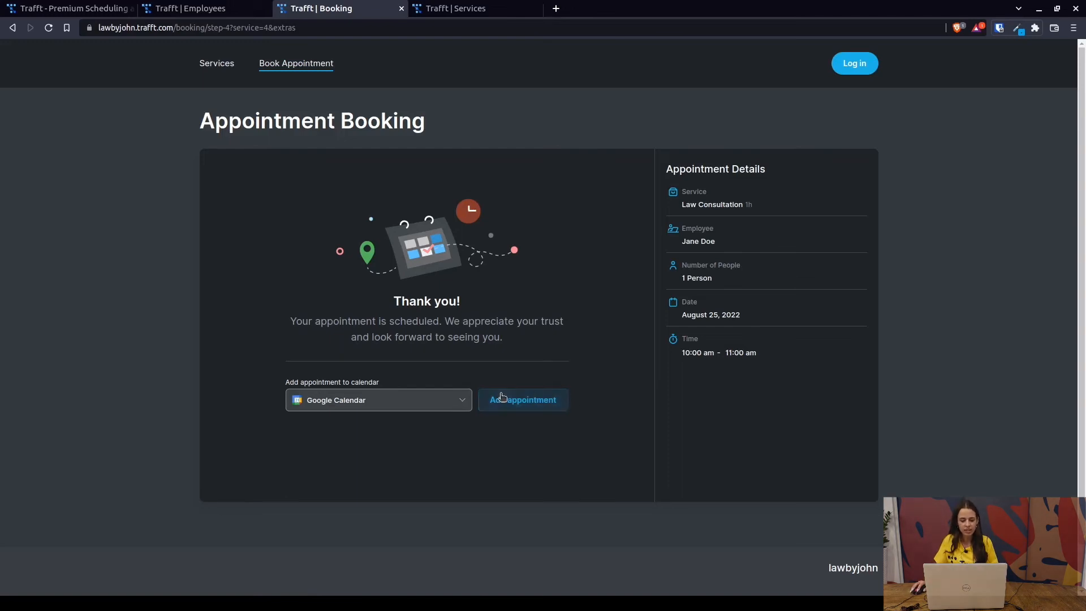
mouse_move(215, 18)
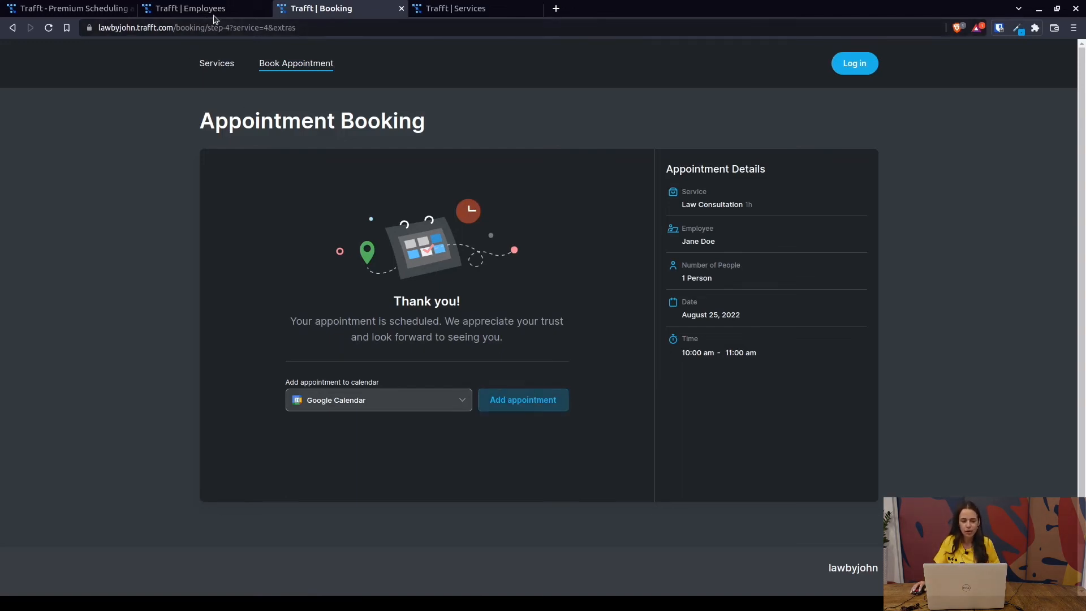
Switch back to the Trafft admin Employees browser tab
left_click(200, 8)
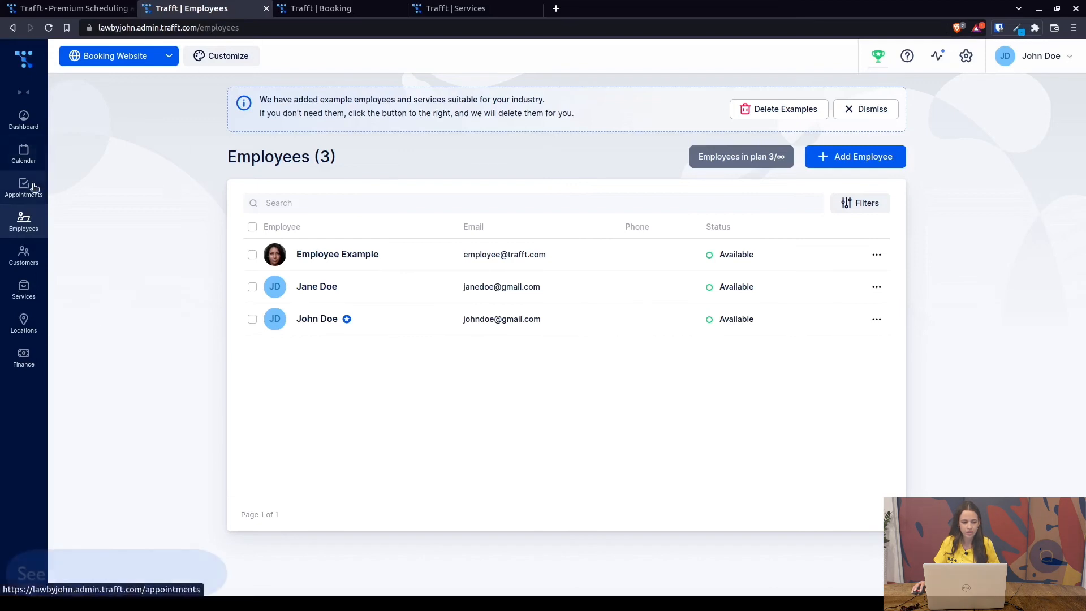
Inspect the Law Consultation row and its actions in Appointments, then go to Calendar
left_click(22, 187)
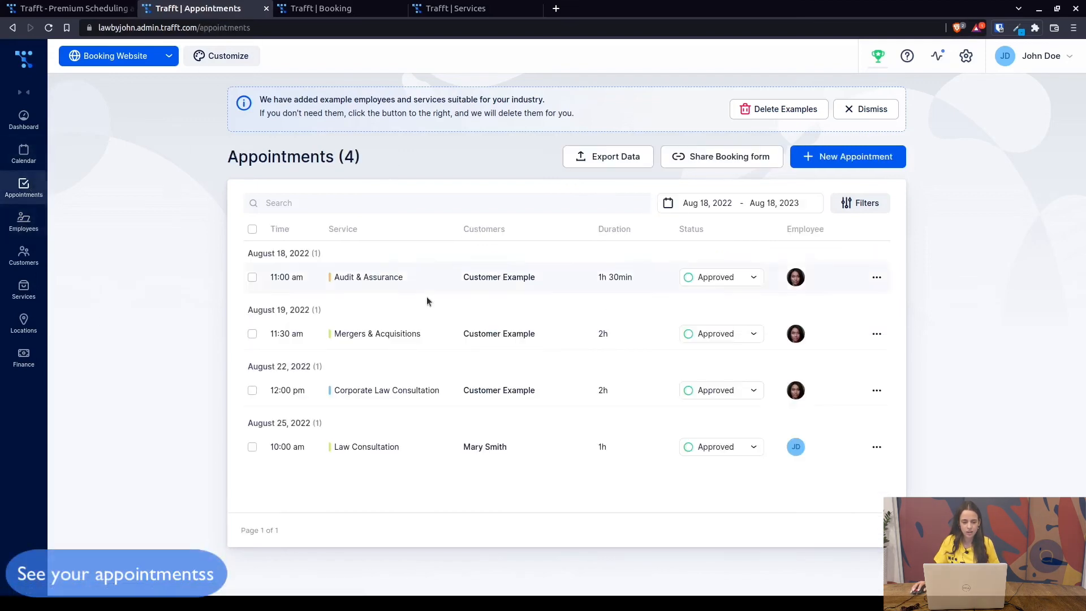
mouse_move(435, 465)
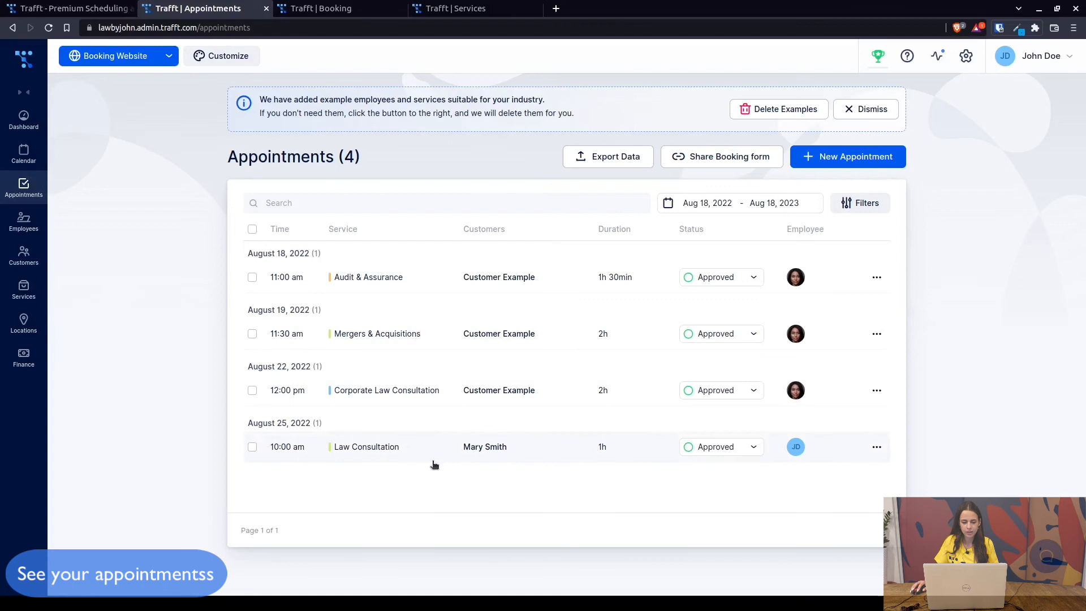
mouse_move(299, 449)
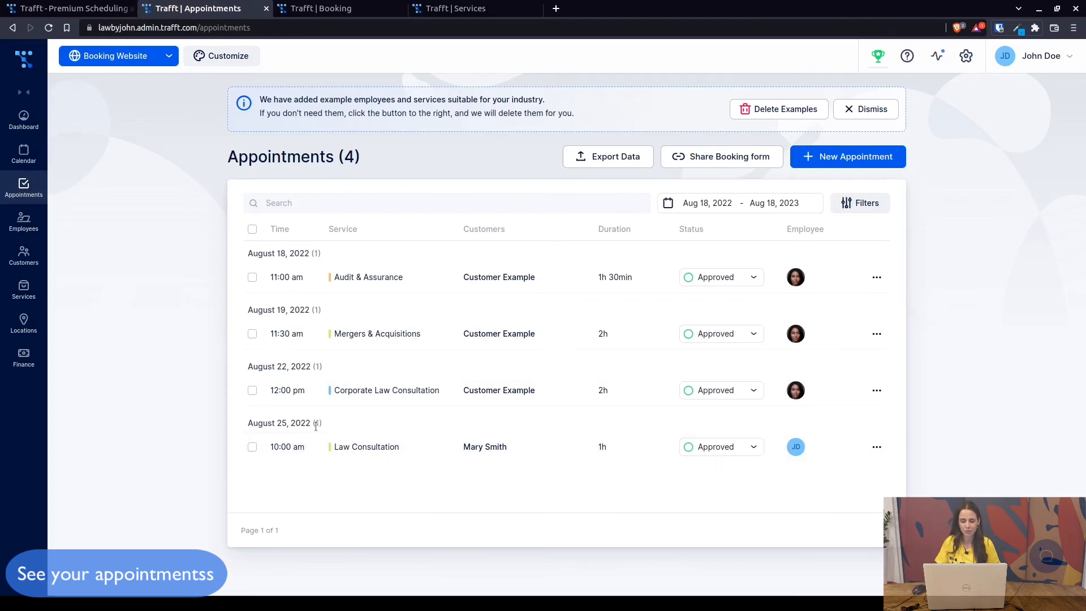
left_click(366, 447)
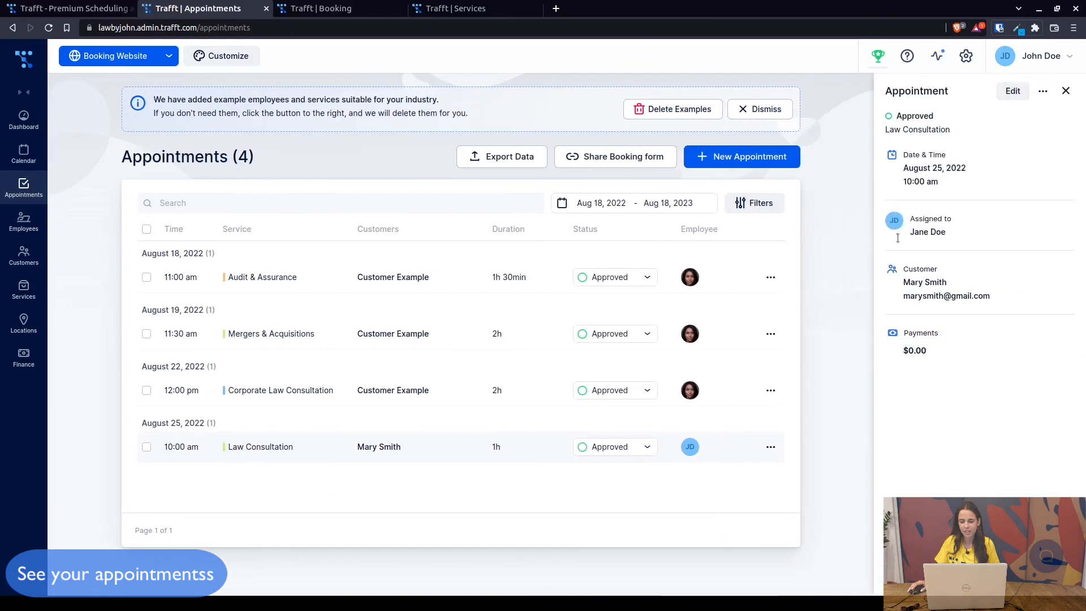
left_click(770, 446)
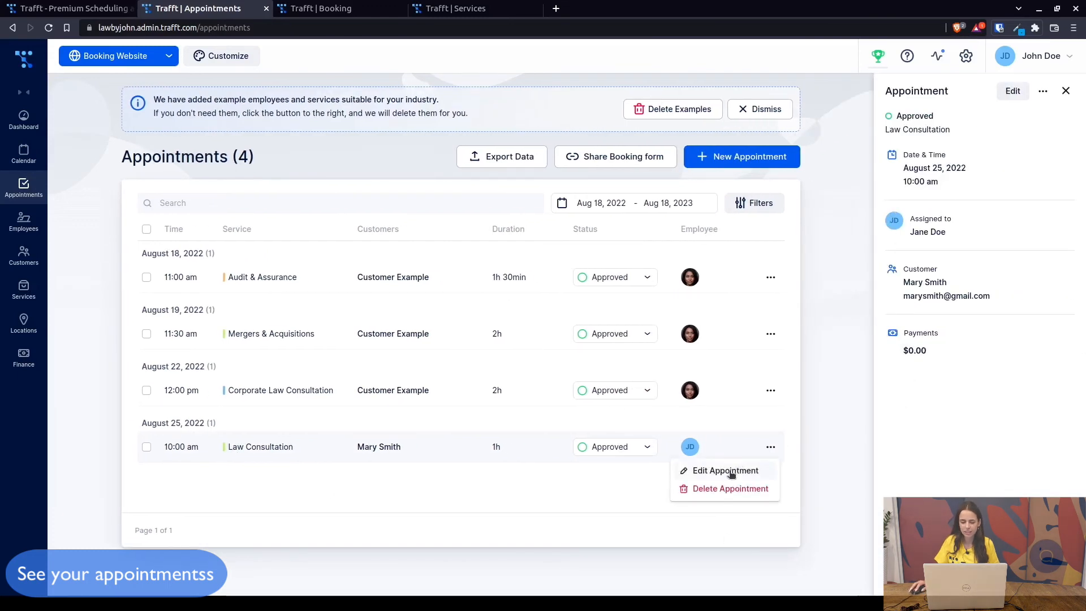
left_click(22, 154)
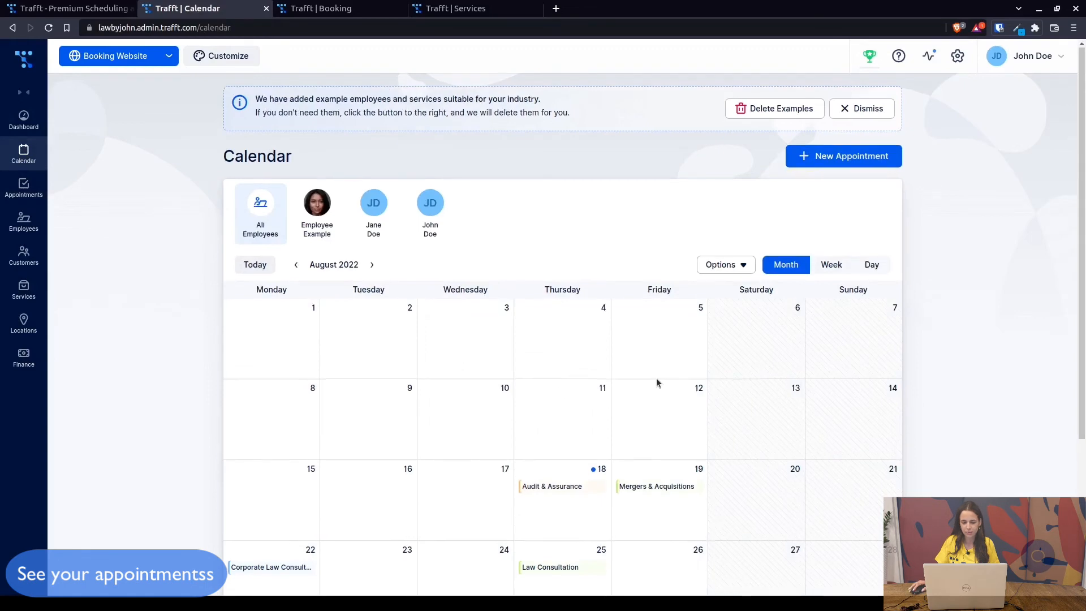
Scroll to the August 25 Law Consultation entry, then open the Dashboard
scroll("down", 3)
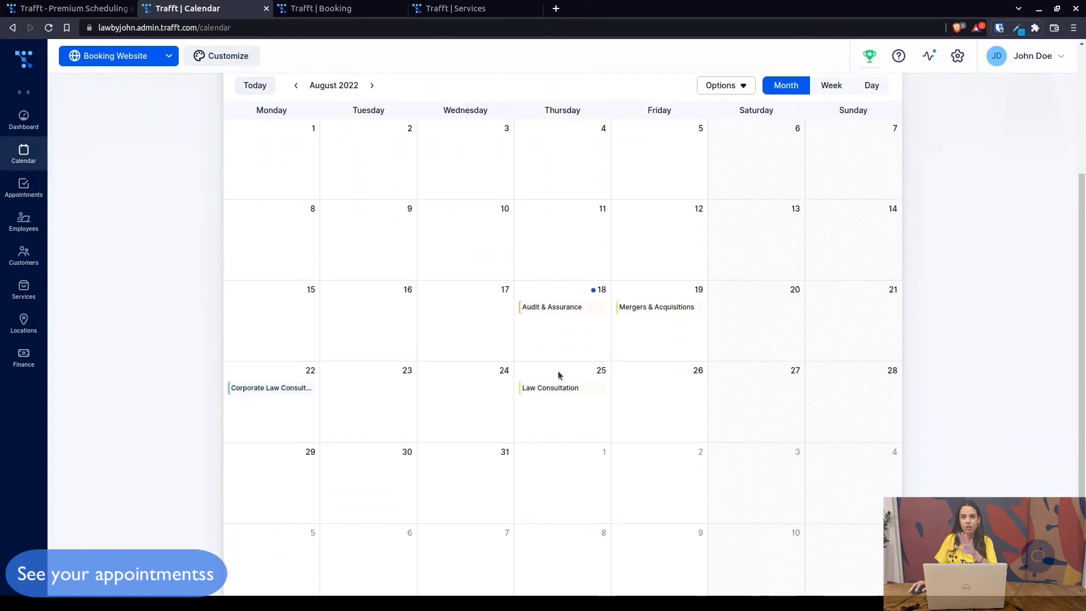
mouse_move(132, 167)
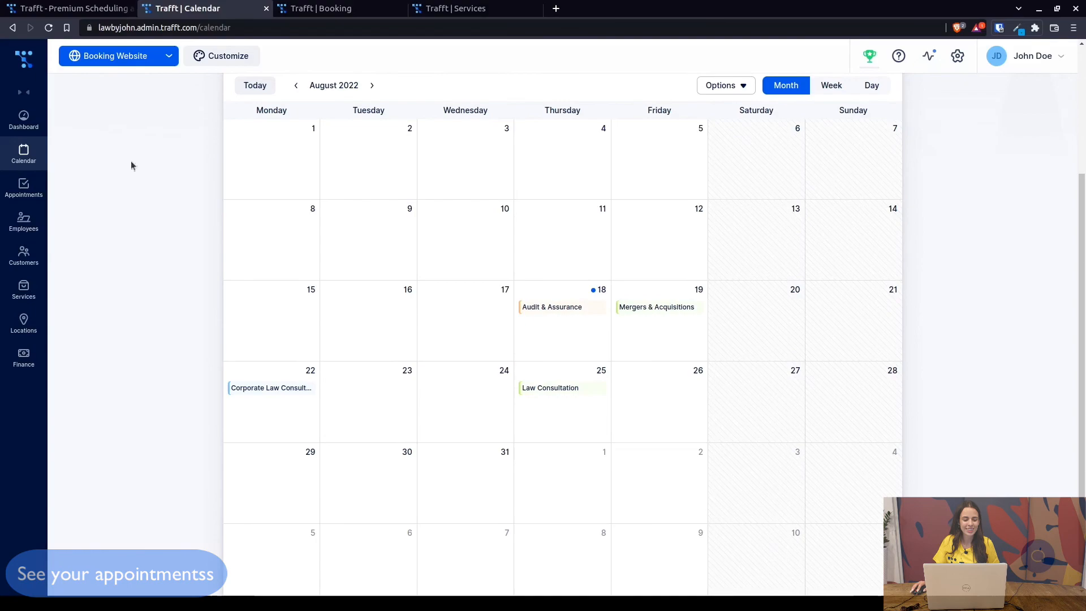
left_click(24, 120)
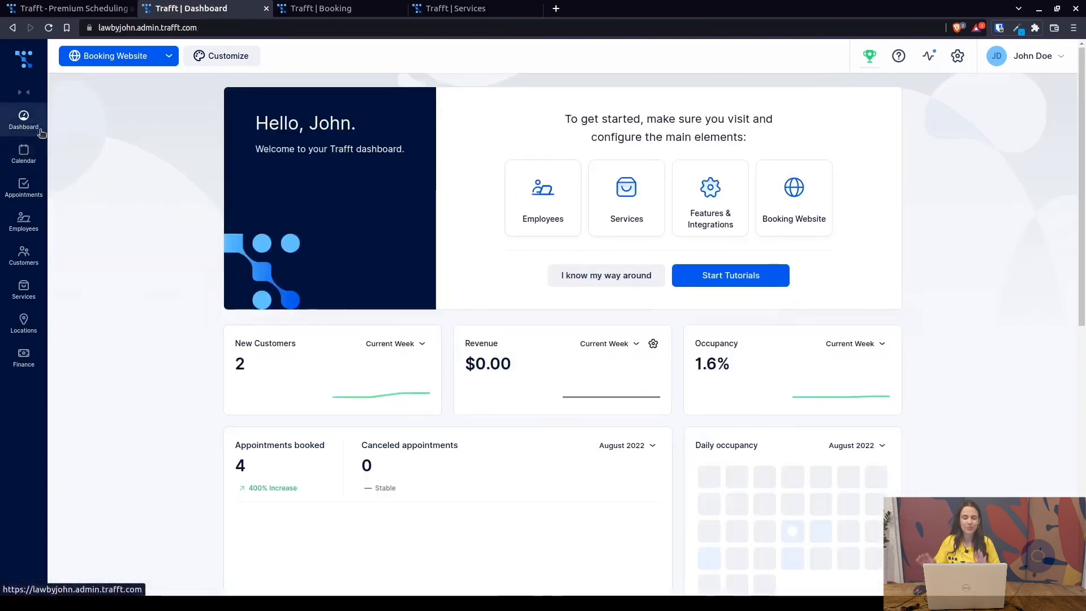